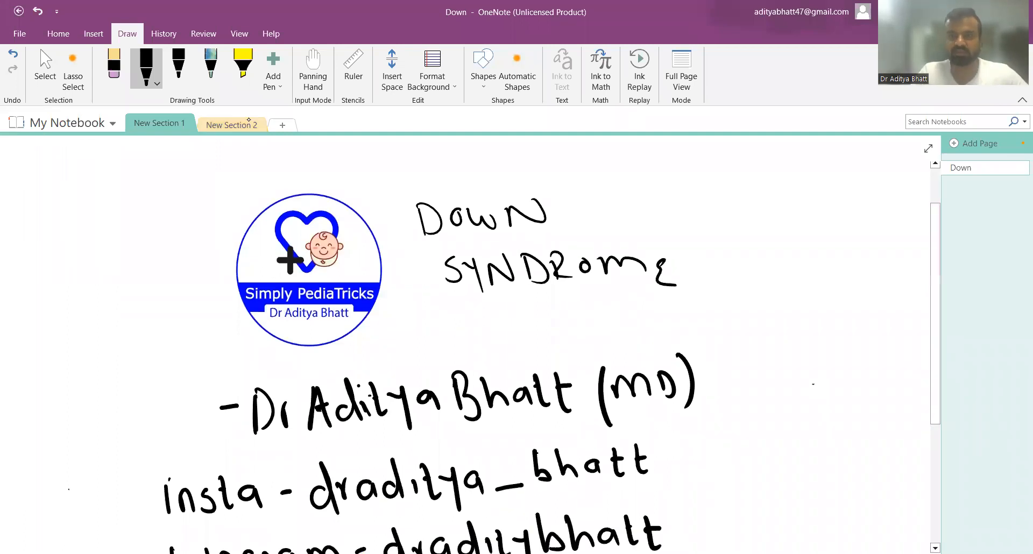
# Step: Open New Section 2's empty page and handwrite the chromosomal abnormality heading in black ink
pyautogui.click(231, 124)
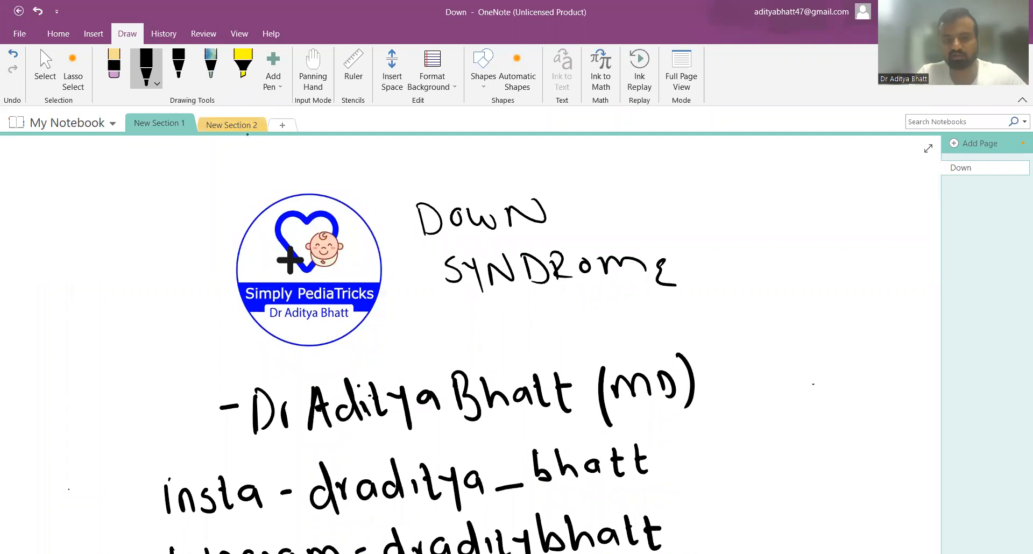
pyautogui.moveTo(232, 125)
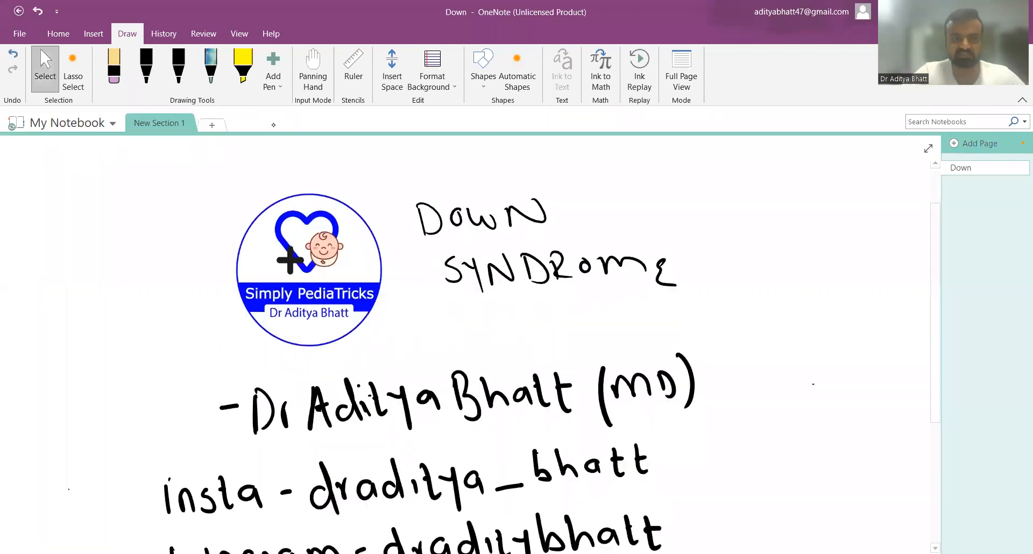
pyautogui.click(229, 124)
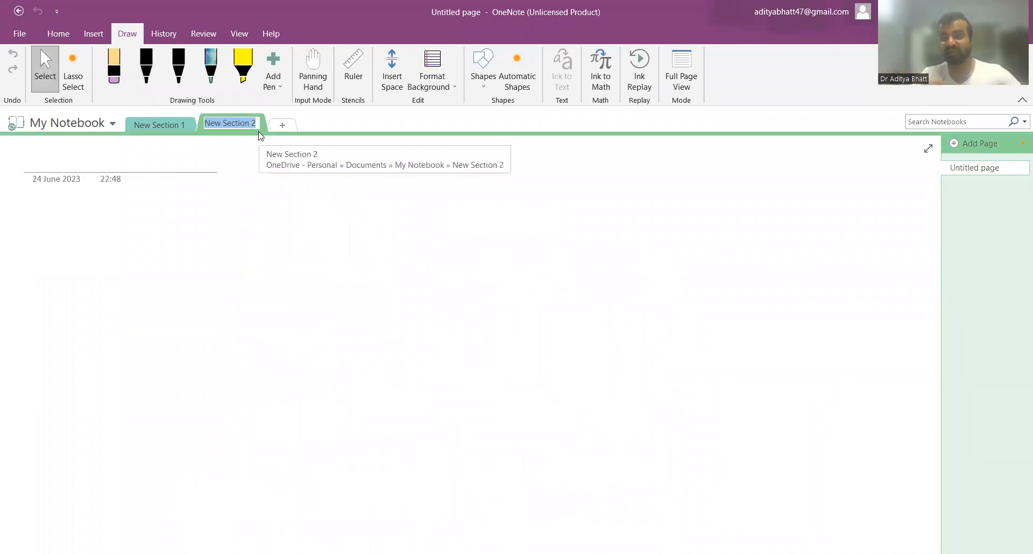
pyautogui.click(146, 65)
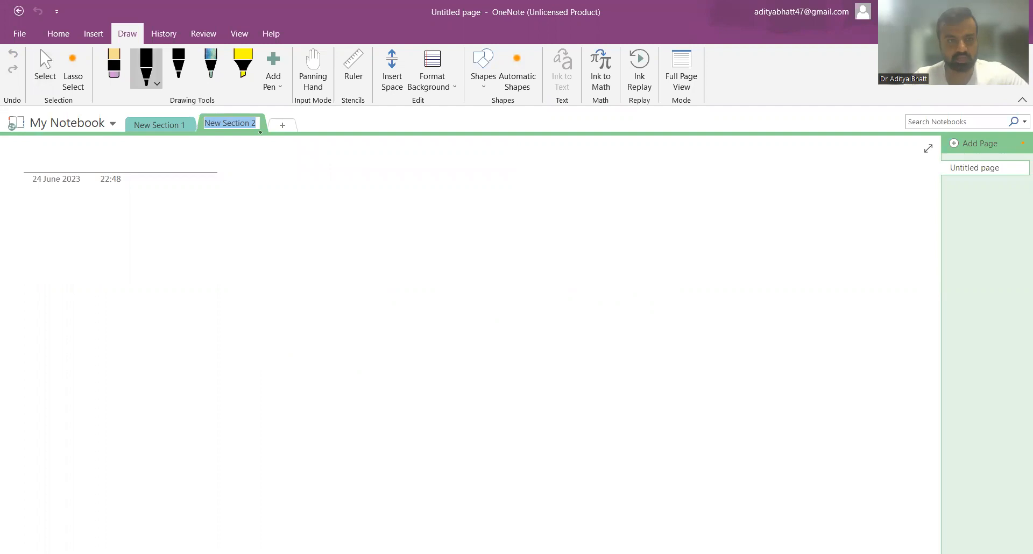
pyautogui.moveTo(77, 237); pyautogui.dragTo(103, 234)
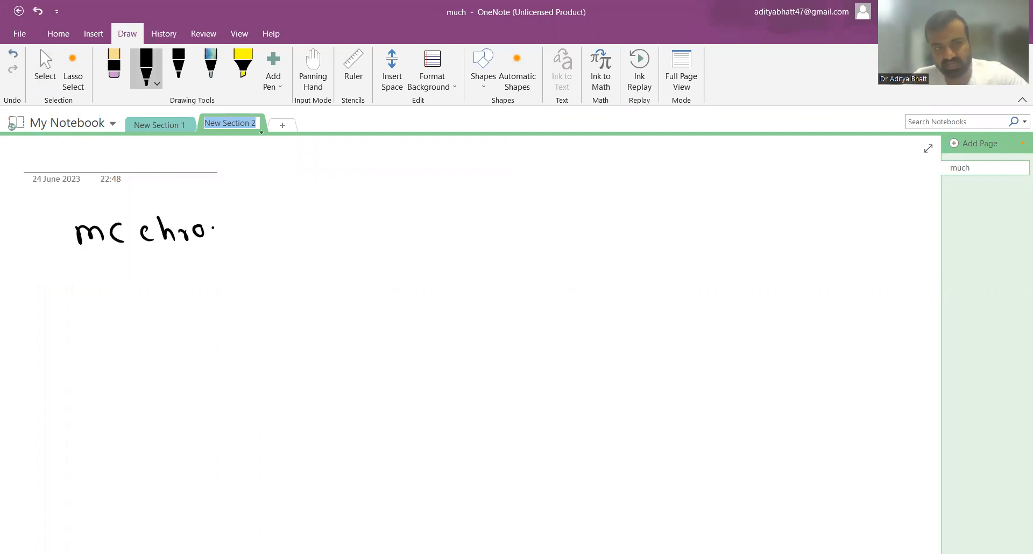
pyautogui.moveTo(218, 231); pyautogui.dragTo(326, 231)
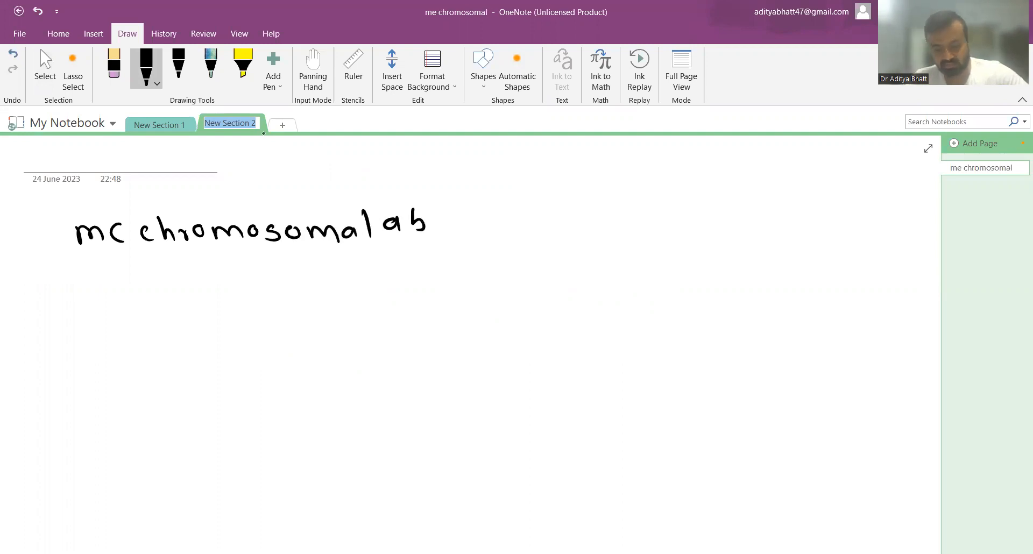
pyautogui.write('as')
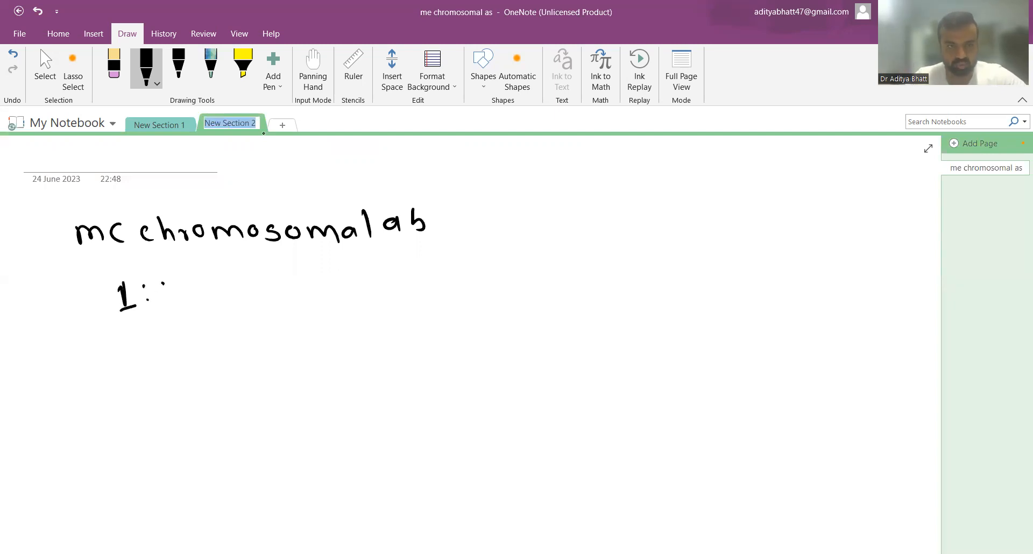
# Step: Handwrite incidence ratios: 1:800 → mean, 1:1500 → 20 years, and 1:110 →
pyautogui.moveTo(151, 290); pyautogui.dragTo(211, 293)
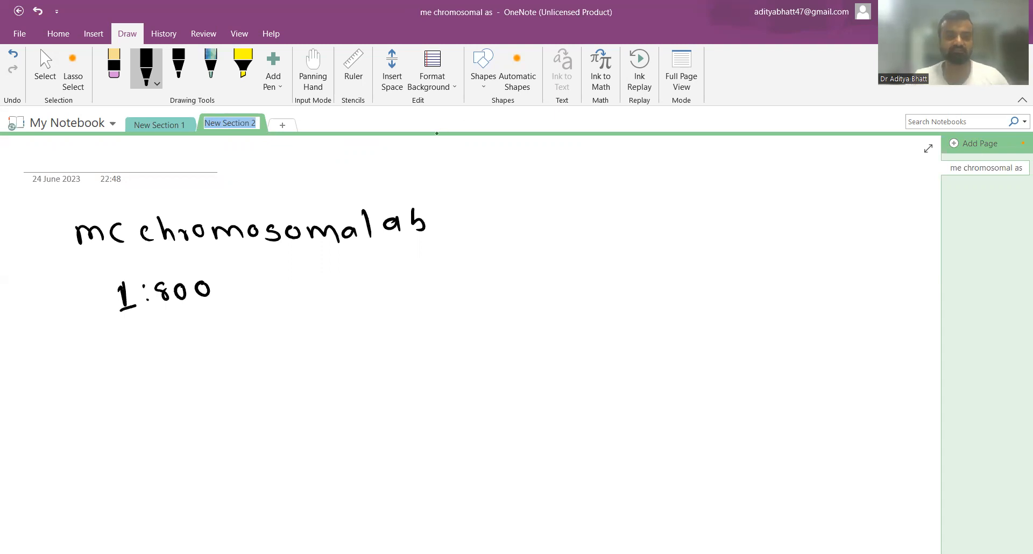
pyautogui.moveTo(231, 284); pyautogui.dragTo(267, 282)
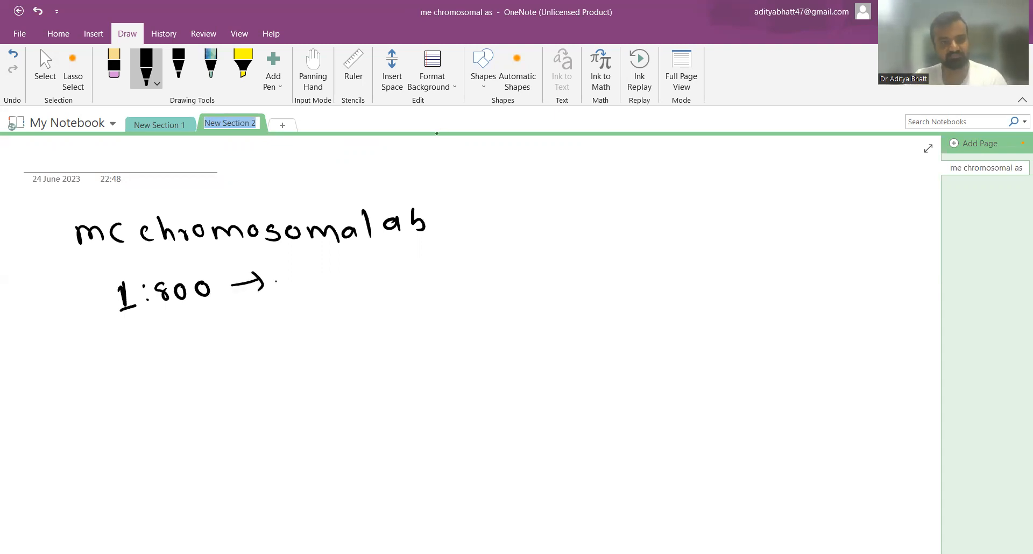
pyautogui.moveTo(279, 284); pyautogui.dragTo(362, 284)
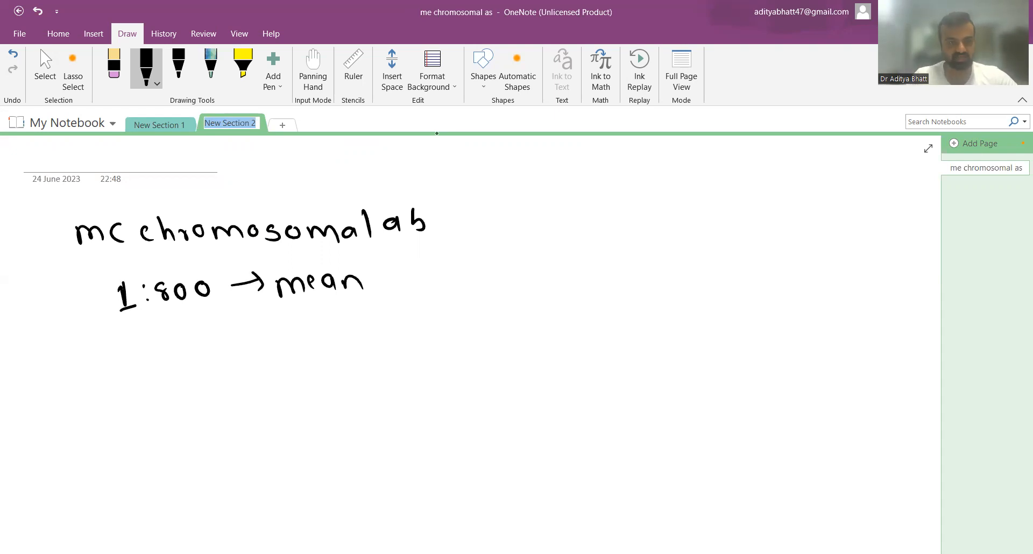
pyautogui.moveTo(122, 356); pyautogui.dragTo(119, 395)
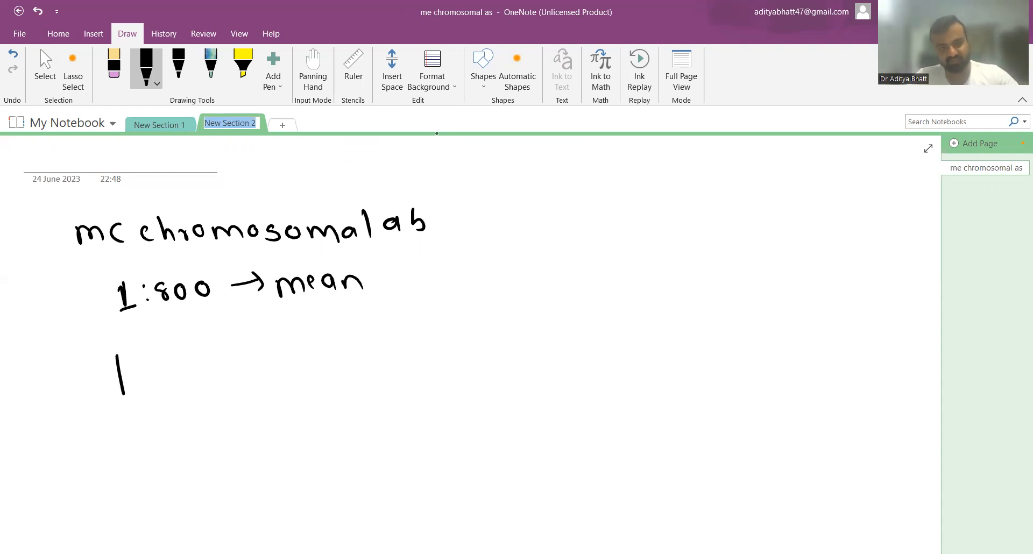
pyautogui.moveTo(138, 369); pyautogui.dragTo(197, 375)
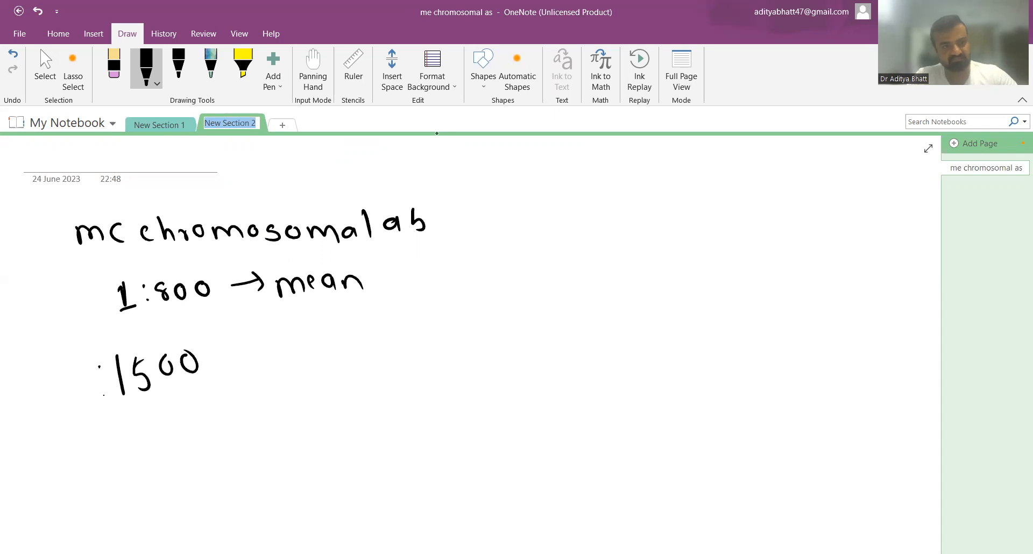
pyautogui.moveTo(78, 356); pyautogui.dragTo(237, 369)
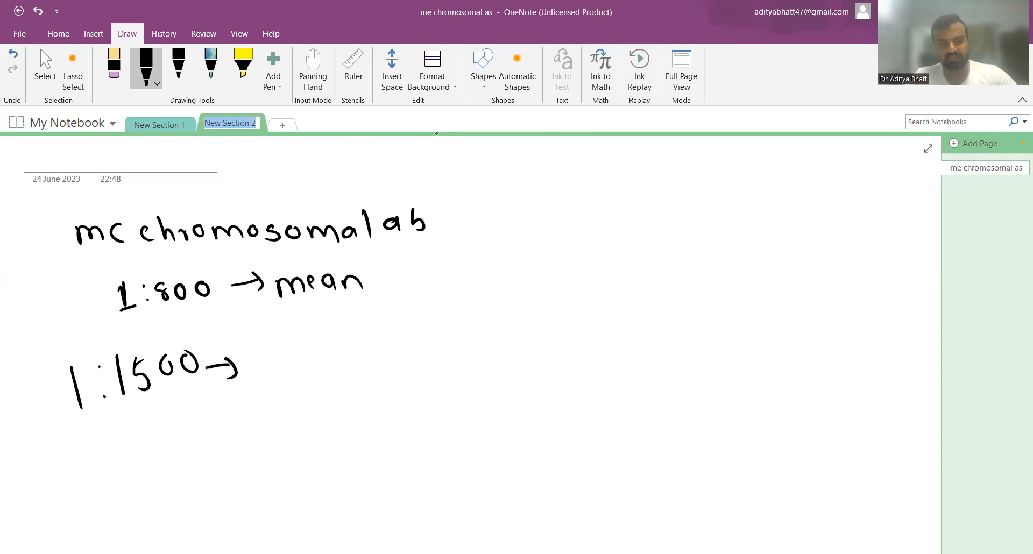
pyautogui.moveTo(263, 366); pyautogui.dragTo(333, 366)
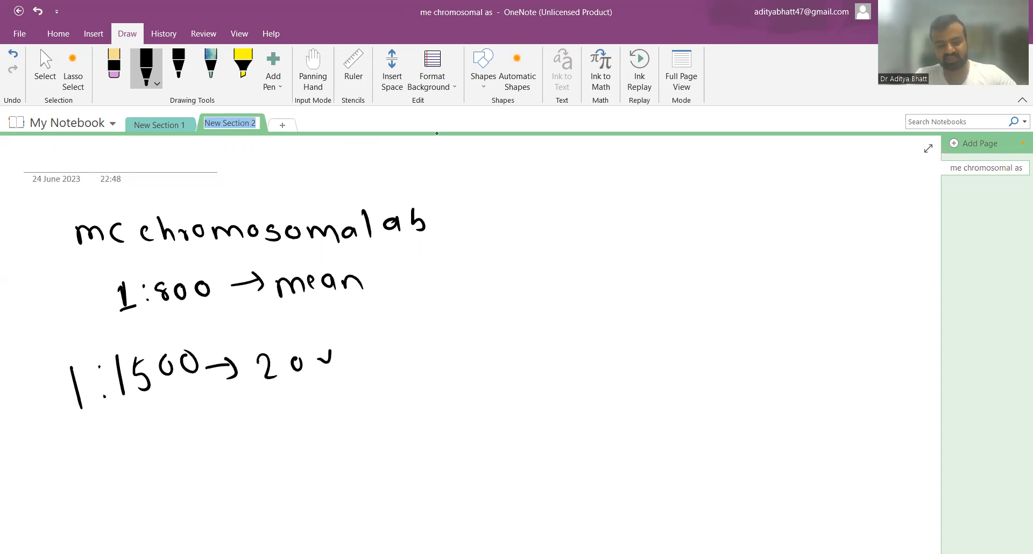
pyautogui.moveTo(303, 355); pyautogui.dragTo(421, 369)
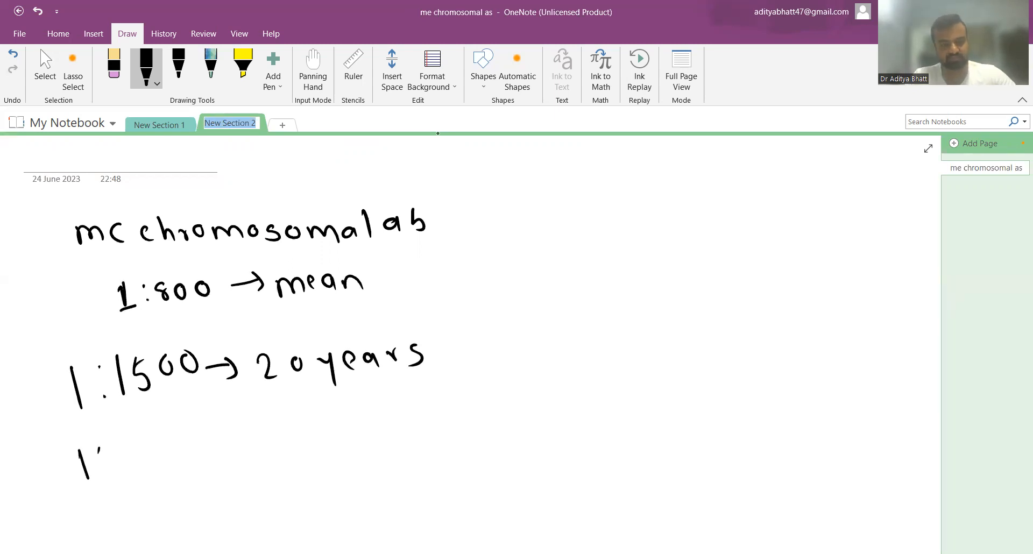
pyautogui.moveTo(102, 448); pyautogui.dragTo(241, 437)
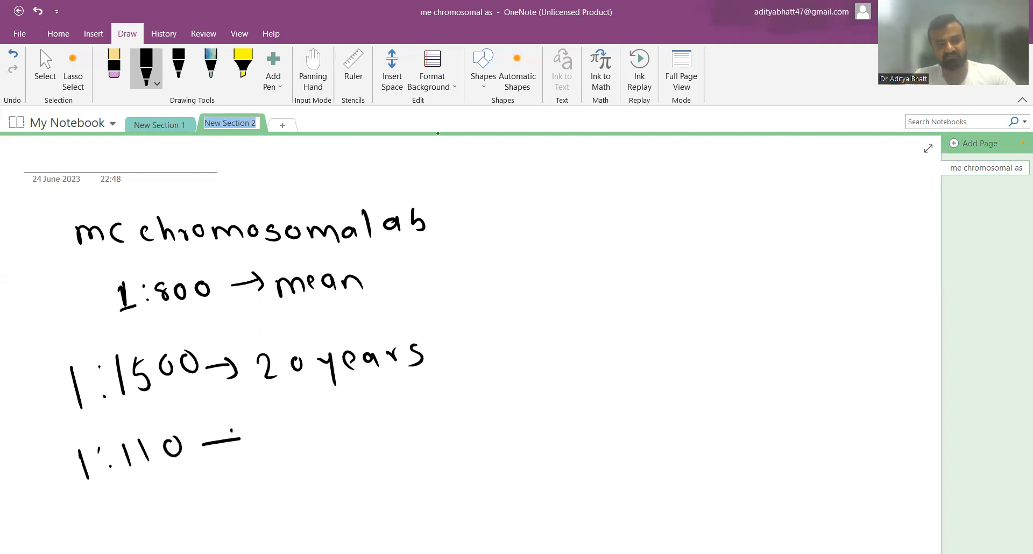
pyautogui.moveTo(234, 435); pyautogui.dragTo(352, 438)
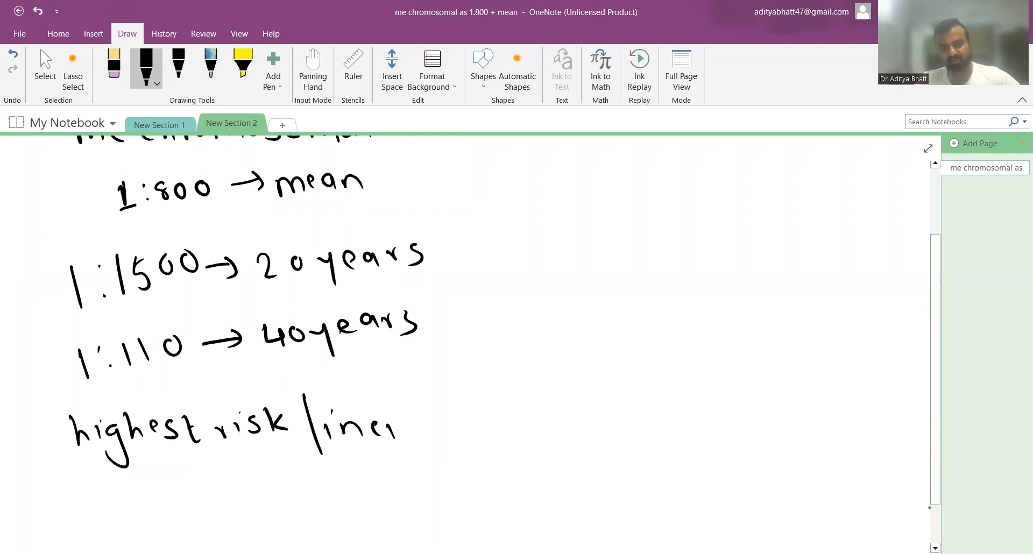
# Step: Write 'highest risk / incidence' with both parents having Down syndrome at 1:2
pyautogui.moveTo(395, 422); pyautogui.dragTo(510, 422)
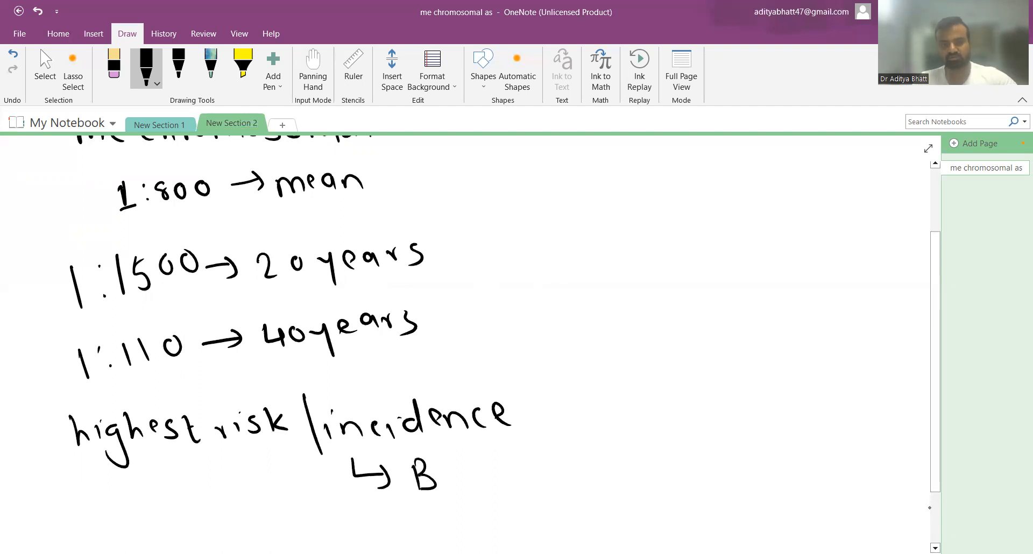
pyautogui.moveTo(428, 475); pyautogui.dragTo(540, 487)
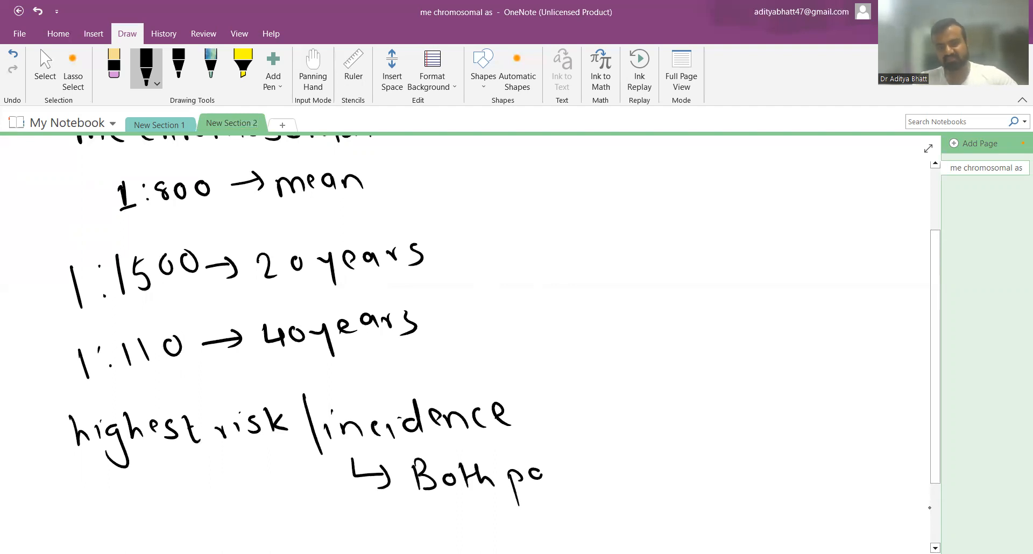
pyautogui.moveTo(543, 475); pyautogui.dragTo(633, 474)
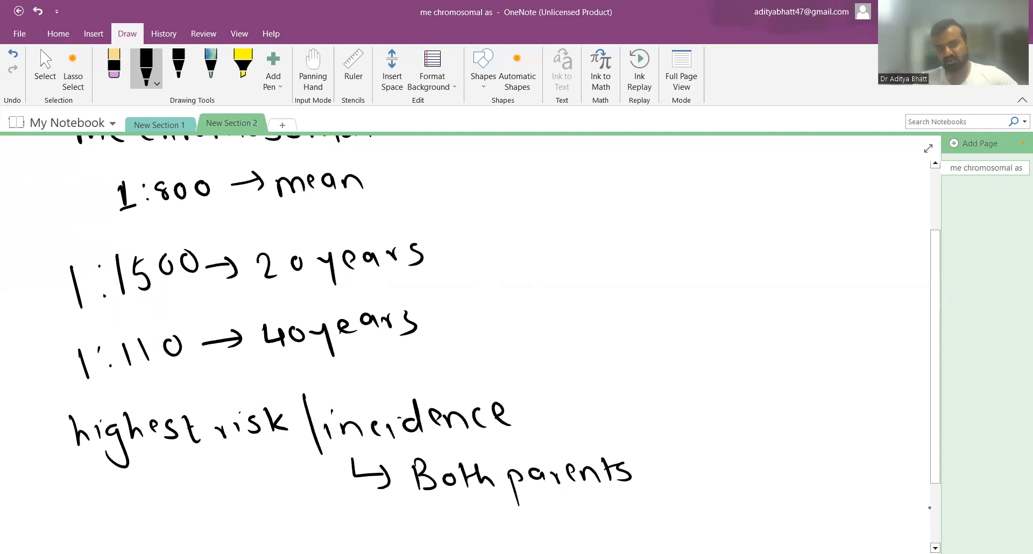
pyautogui.moveTo(649, 461); pyautogui.dragTo(764, 464)
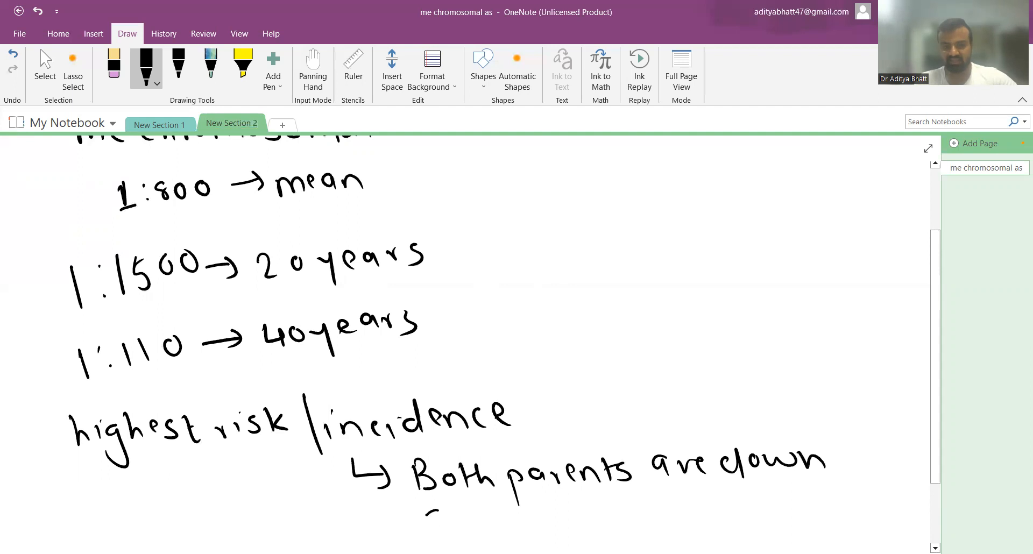
pyautogui.moveTo(428, 521); pyautogui.dragTo(554, 517)
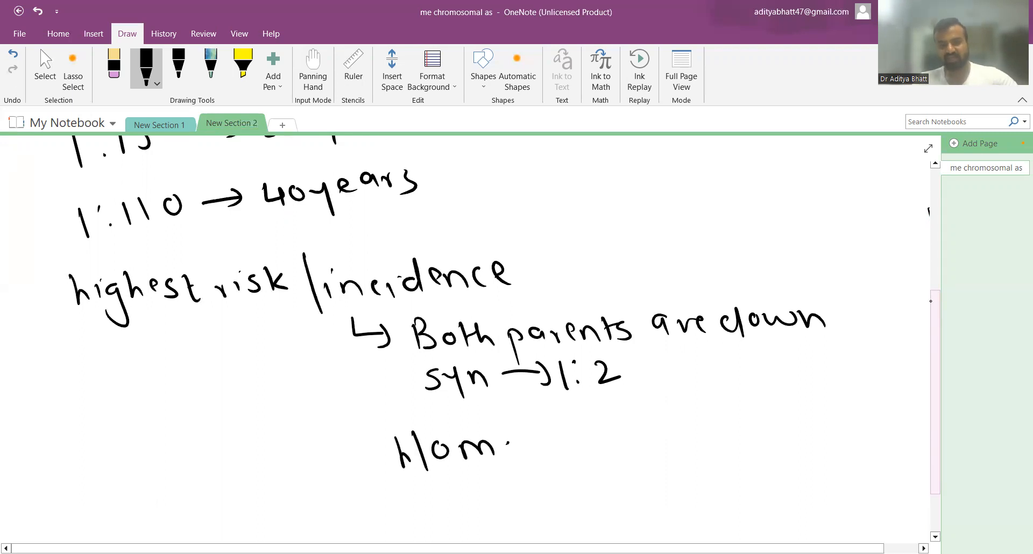
# Step: Add a maternal uncle with Down syndrome as another 1:2 risk
pyautogui.moveTo(514, 448); pyautogui.dragTo(593, 448)
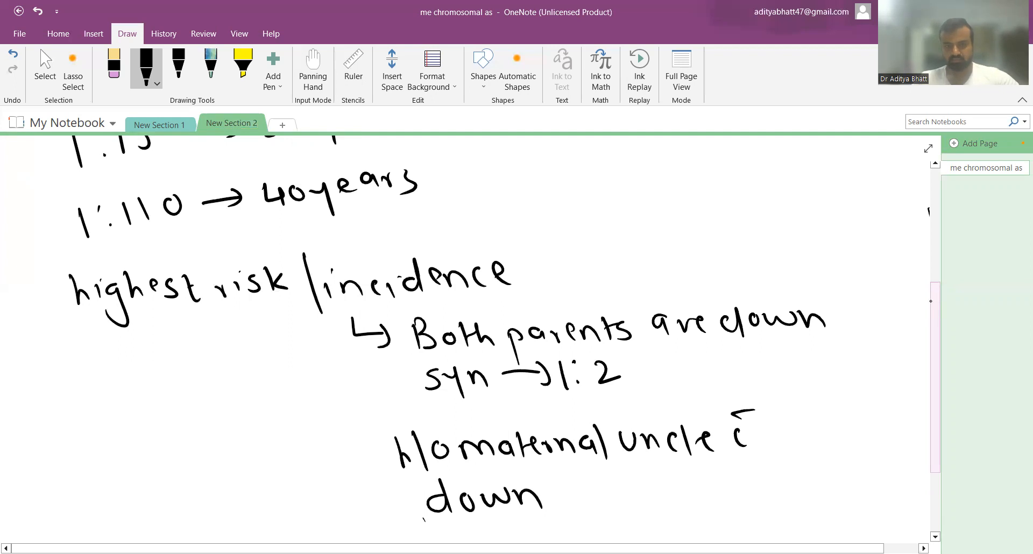
pyautogui.moveTo(547, 490); pyautogui.dragTo(632, 490)
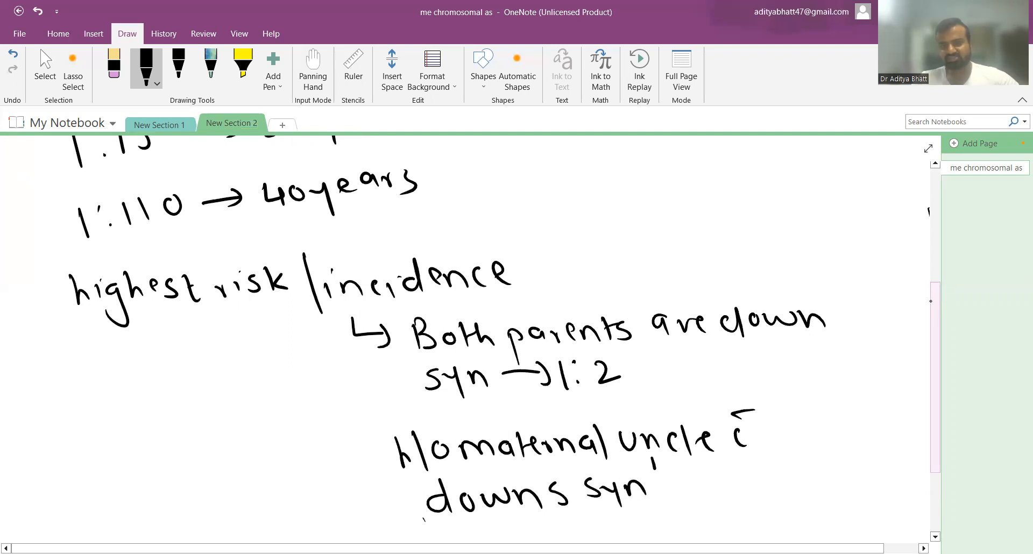
pyautogui.moveTo(652, 474); pyautogui.dragTo(771, 487)
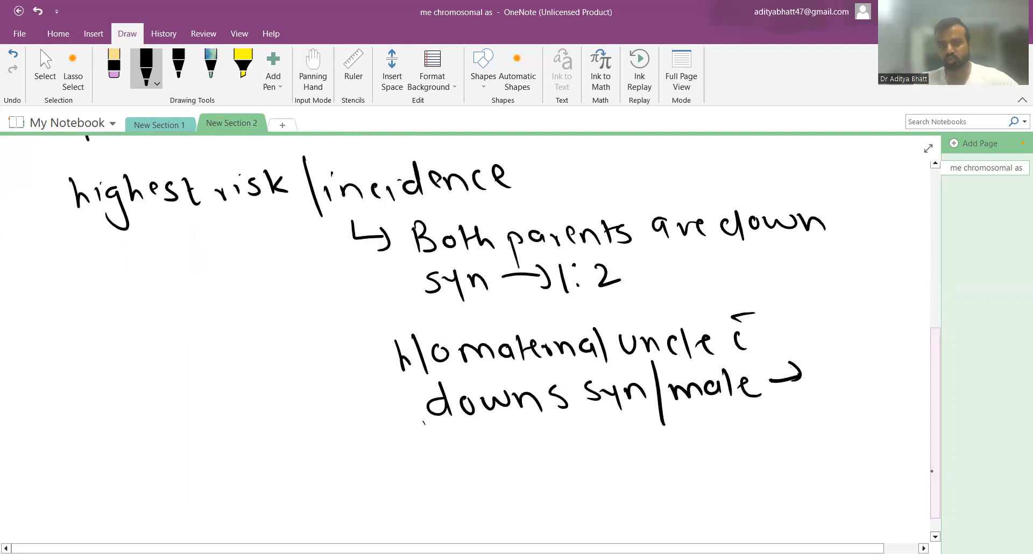
pyautogui.moveTo(830, 382); pyautogui.dragTo(892, 393)
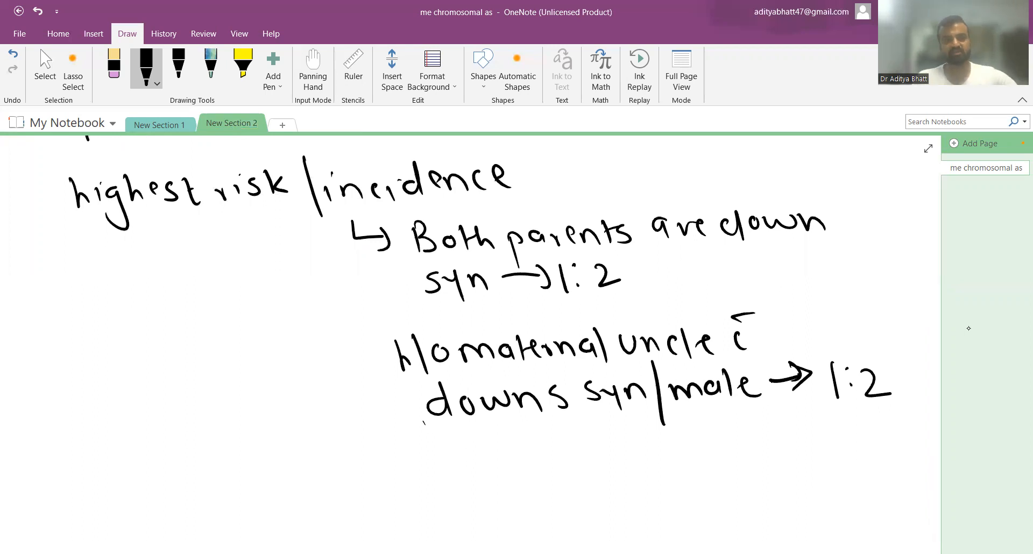
pyautogui.scroll(3)
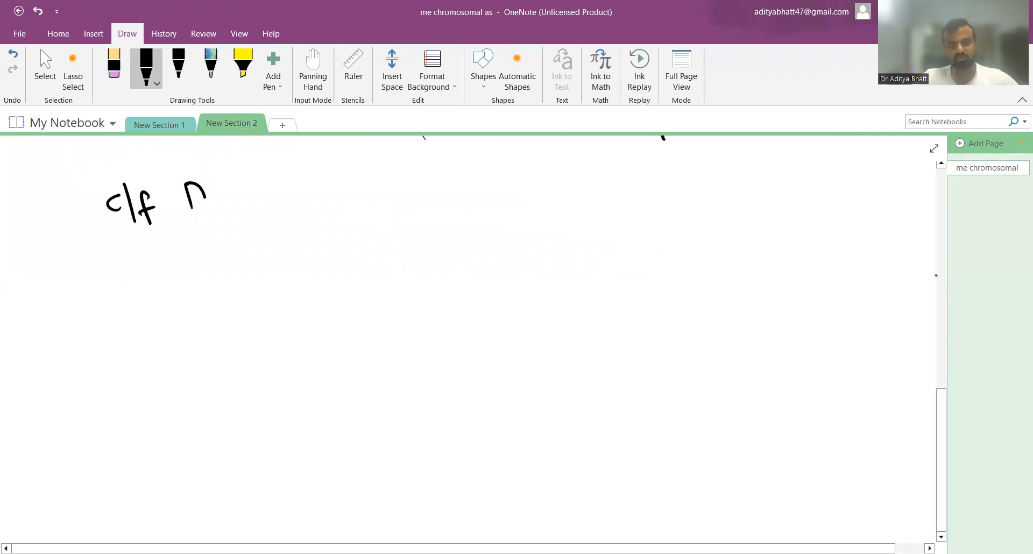
# Step: Write 'Down → modified Hall' after the c/f note
pyautogui.moveTo(191, 185); pyautogui.dragTo(276, 237)
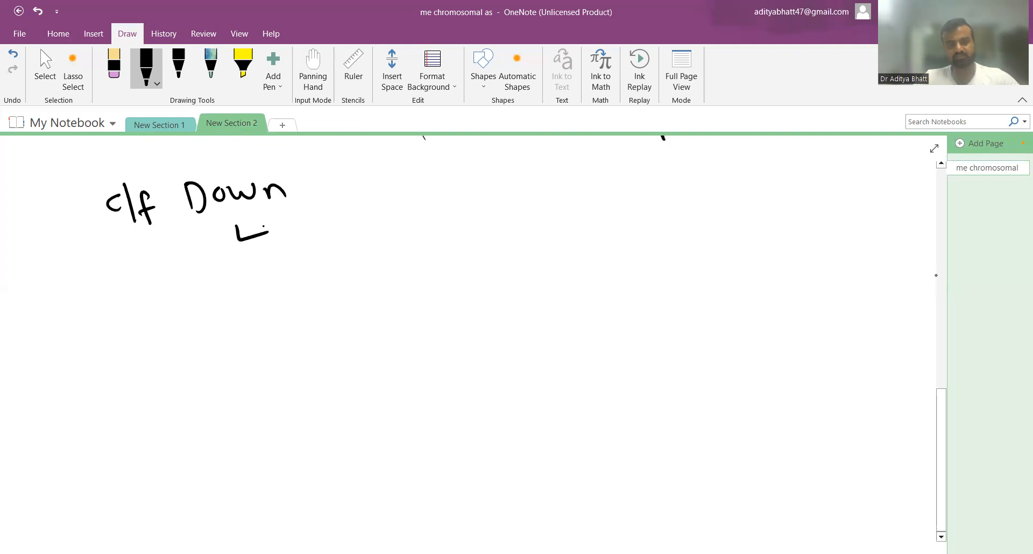
pyautogui.moveTo(250, 237); pyautogui.dragTo(369, 234)
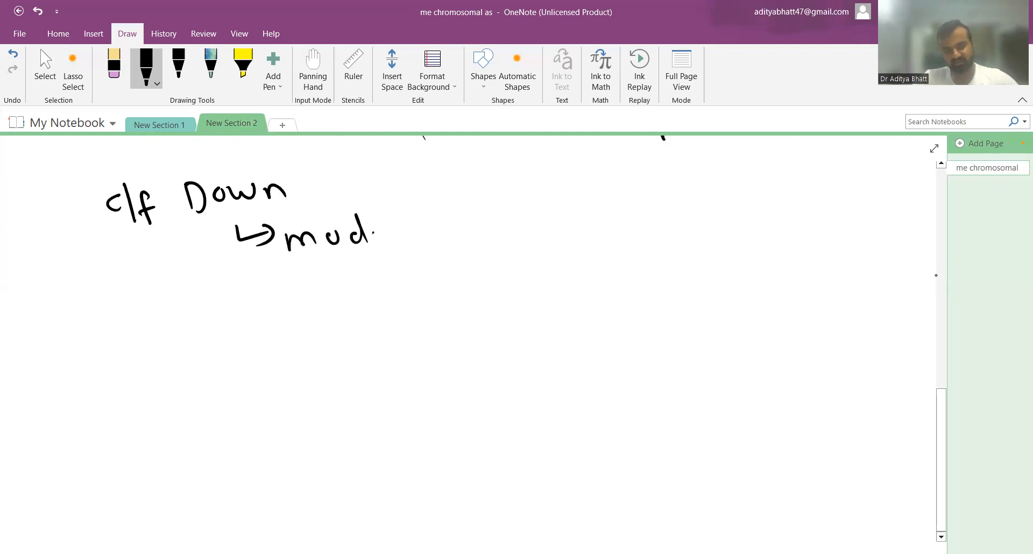
pyautogui.moveTo(375, 231); pyautogui.dragTo(448, 230)
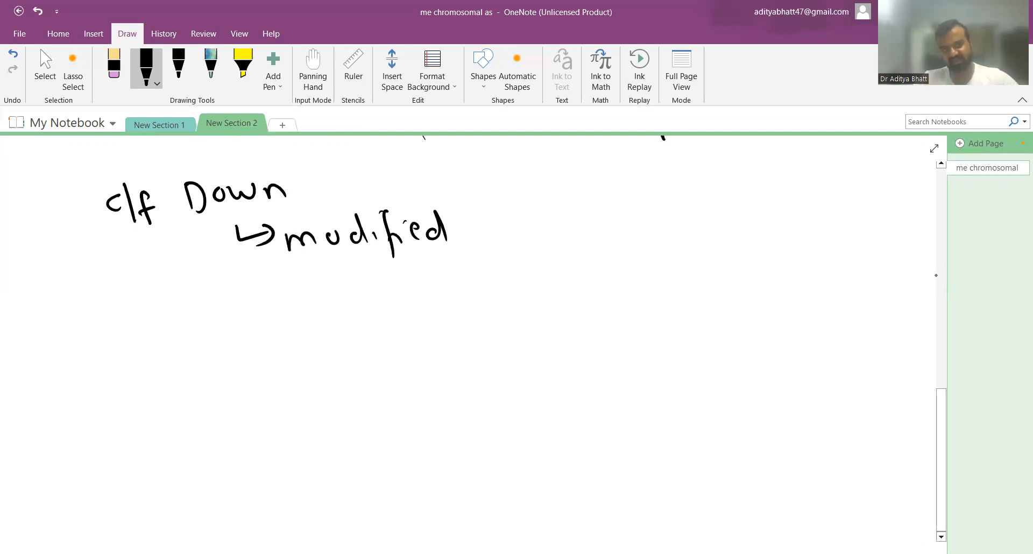
pyautogui.moveTo(464, 234); pyautogui.dragTo(544, 234)
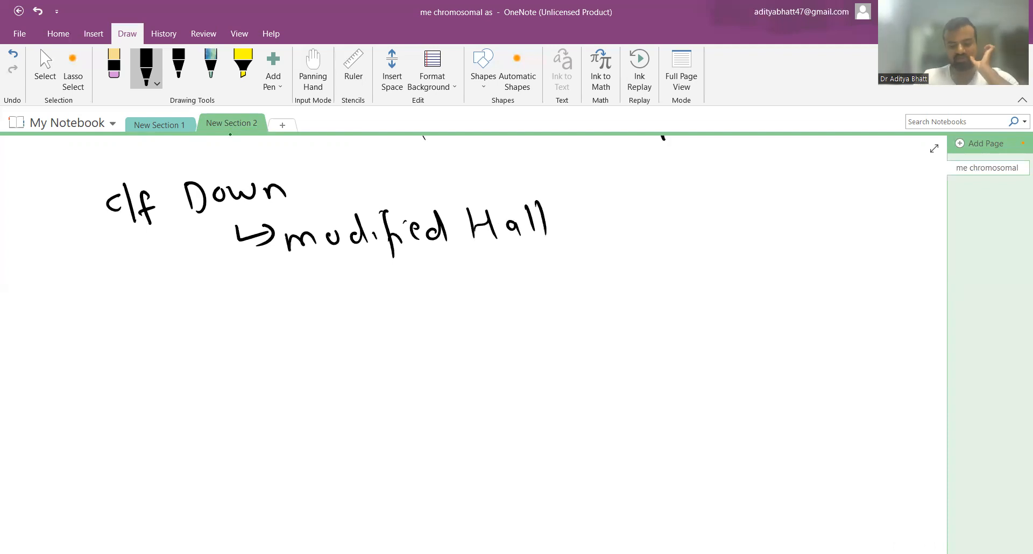
pyautogui.moveTo(92, 303); pyautogui.dragTo(131, 342)
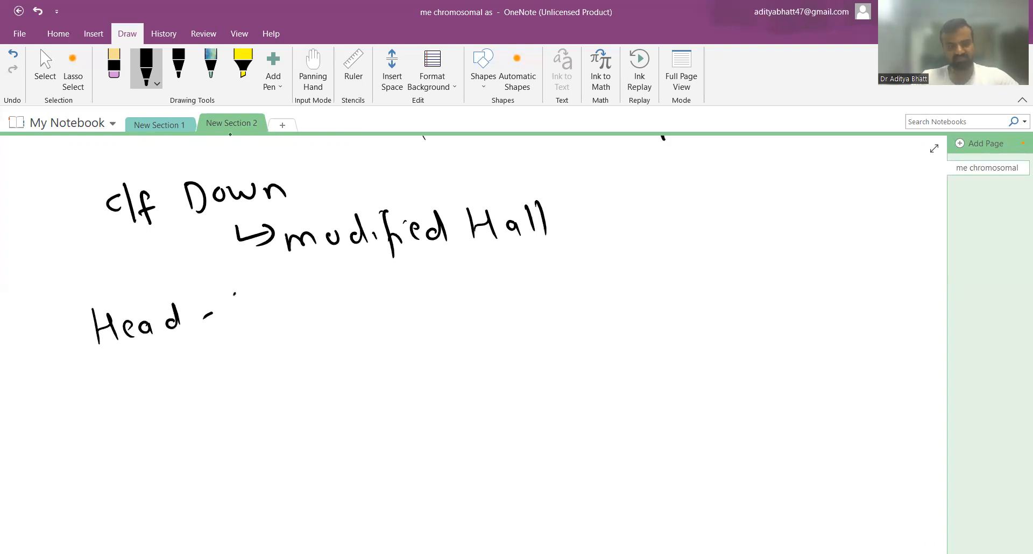
# Step: Handwrite head features: brachycephaly, flat occiput, wide open fontanelle
pyautogui.moveTo(237, 310); pyautogui.dragTo(335, 323)
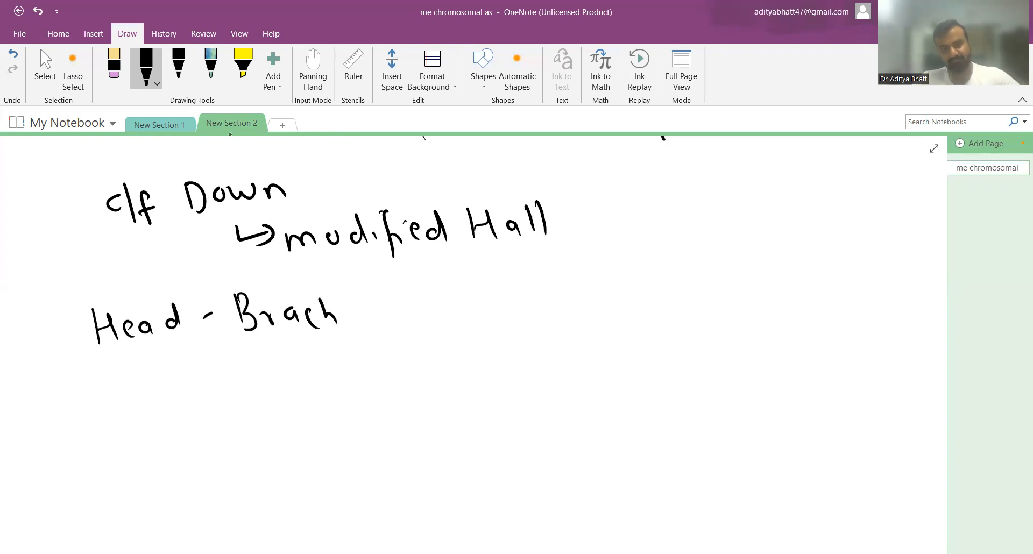
pyautogui.moveTo(343, 329); pyautogui.dragTo(455, 323)
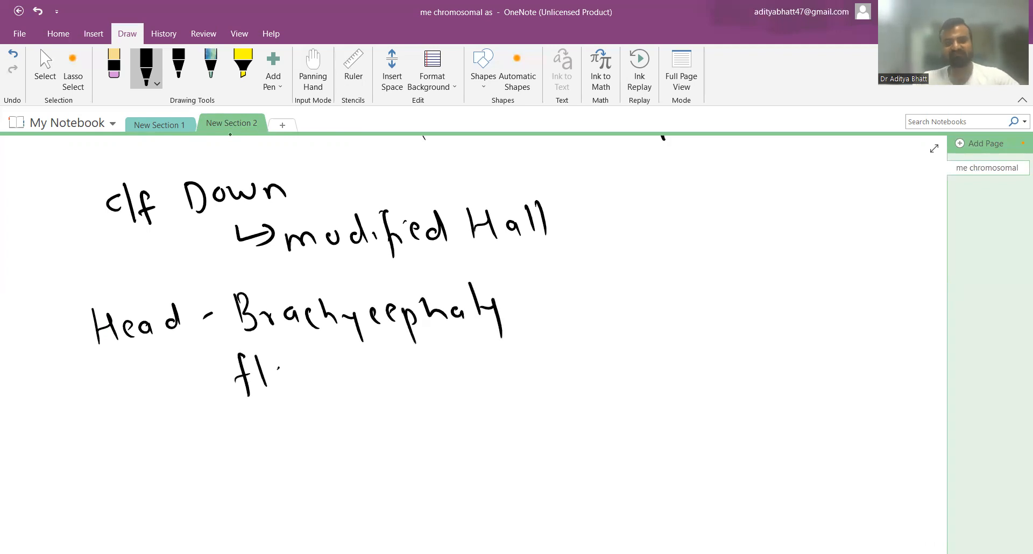
pyautogui.moveTo(283, 375); pyautogui.dragTo(376, 369)
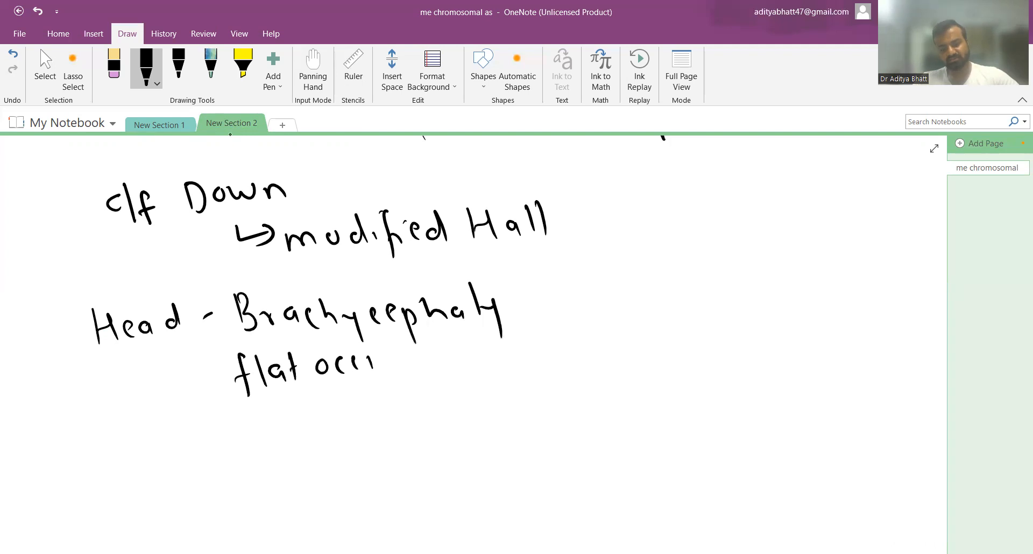
pyautogui.moveTo(372, 366); pyautogui.dragTo(448, 358)
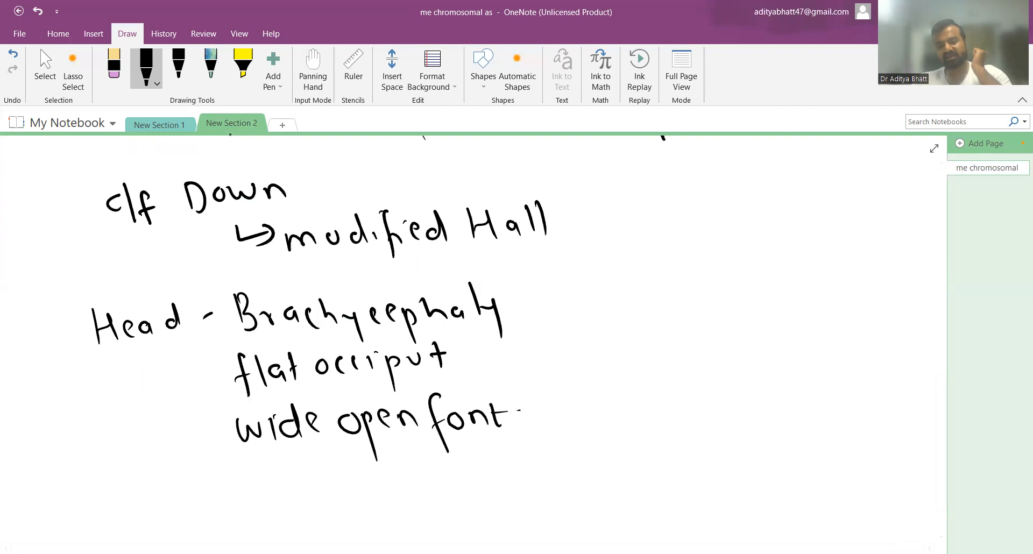
pyautogui.moveTo(507, 421); pyautogui.dragTo(616, 412)
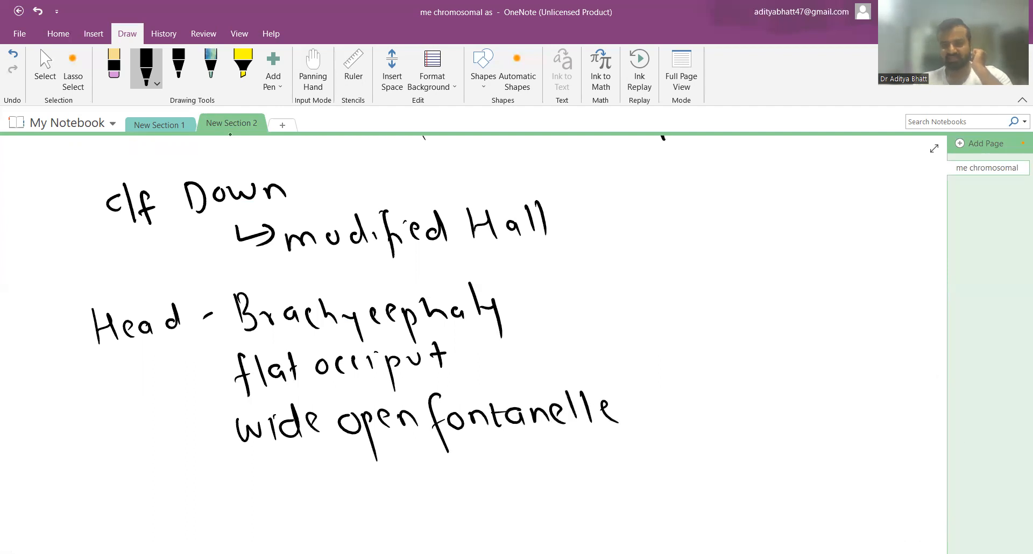
pyautogui.scroll(-3)
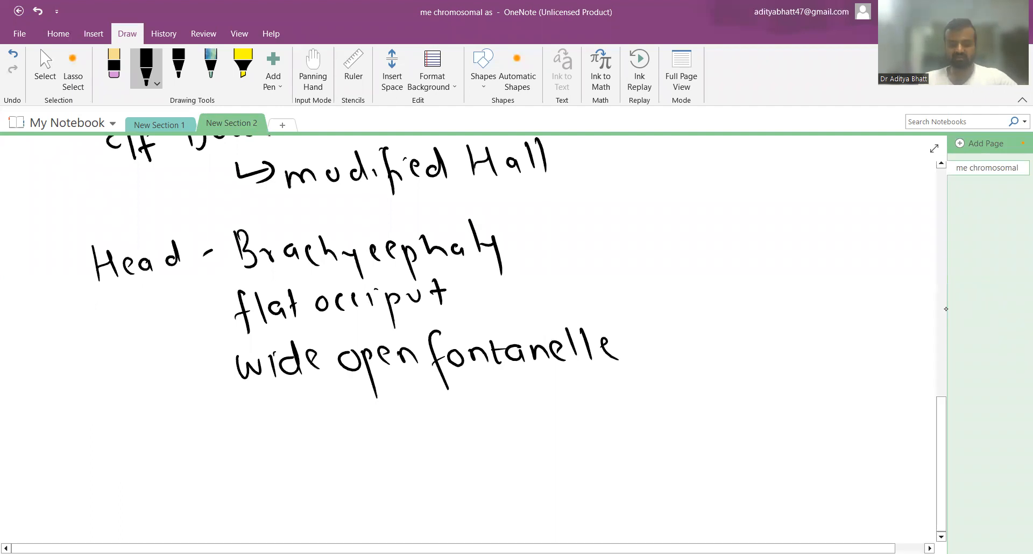
# Step: Write Face: flat nasal bridge, and mouth: protruding tongue
pyautogui.moveTo(103, 415); pyautogui.dragTo(115, 461)
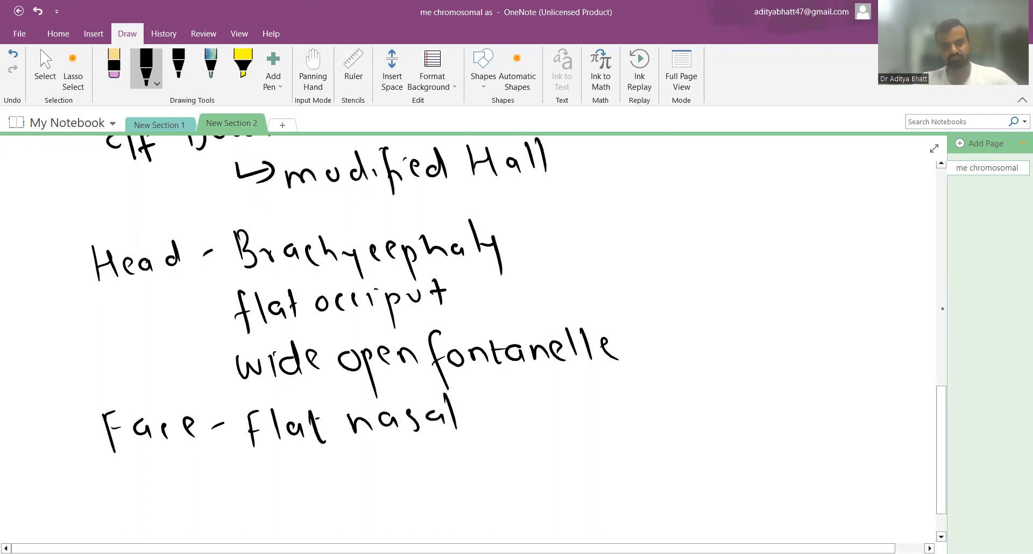
pyautogui.moveTo(474, 422); pyautogui.dragTo(569, 416)
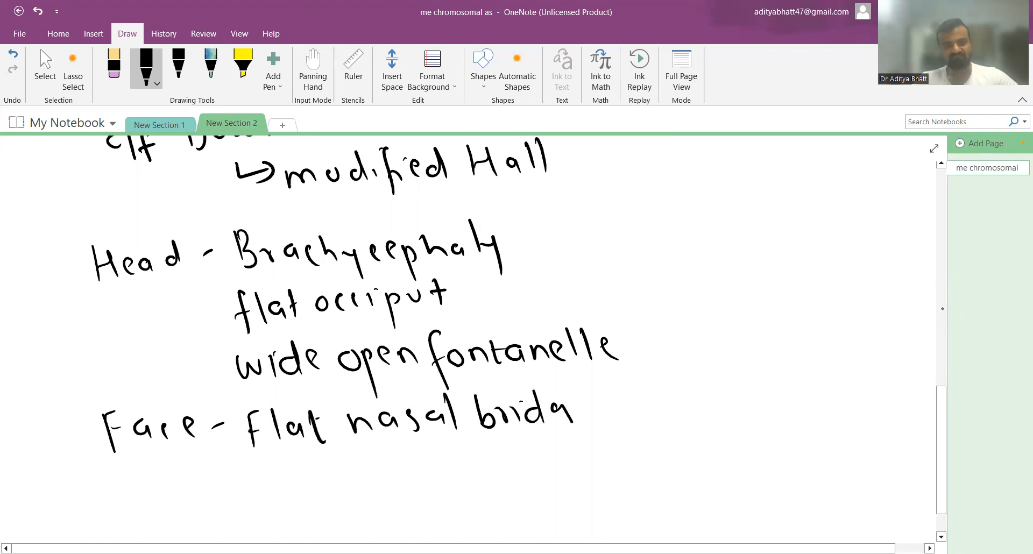
pyautogui.moveTo(540, 408); pyautogui.dragTo(580, 461)
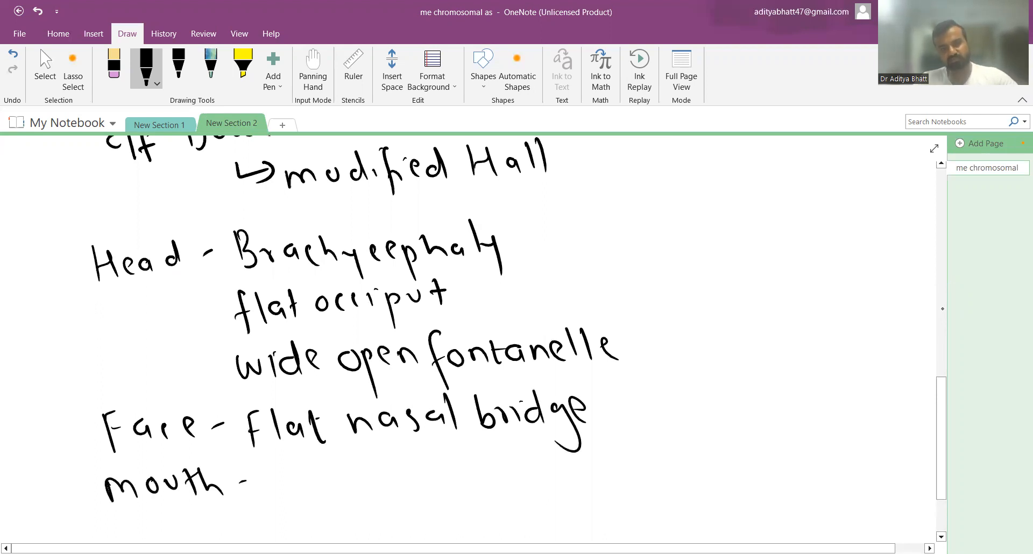
pyautogui.moveTo(264, 491); pyautogui.dragTo(322, 490)
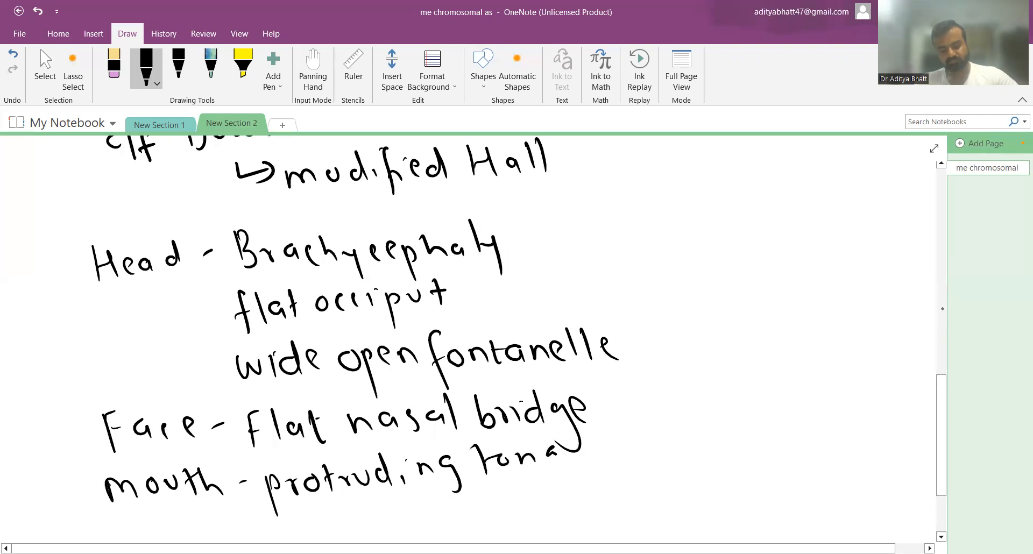
pyautogui.scroll(-3)
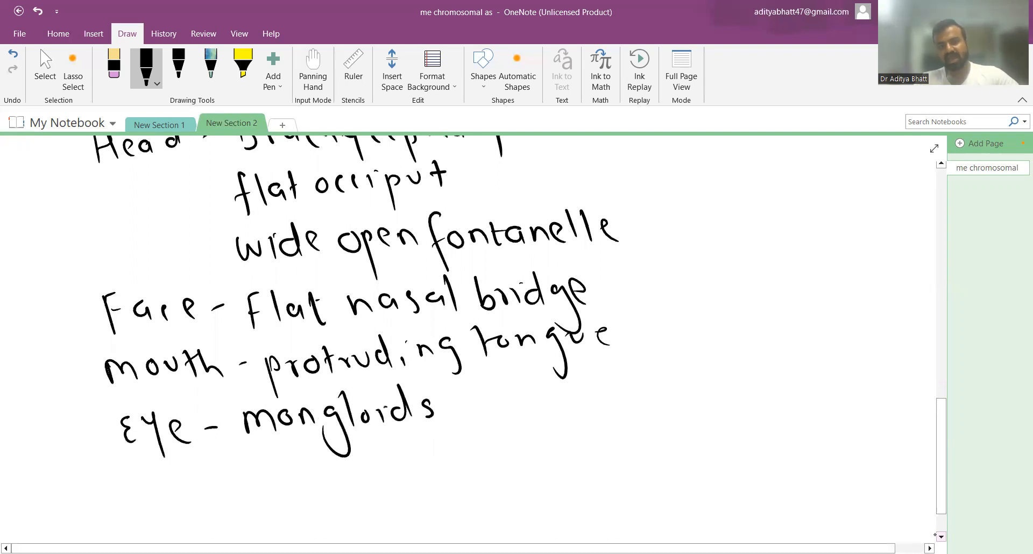
# Step: Write eye features: mongoloid slant, wide epicanthal folds, Brushfield nodules, squint, cataracts
pyautogui.moveTo(428, 409); pyautogui.dragTo(507, 408)
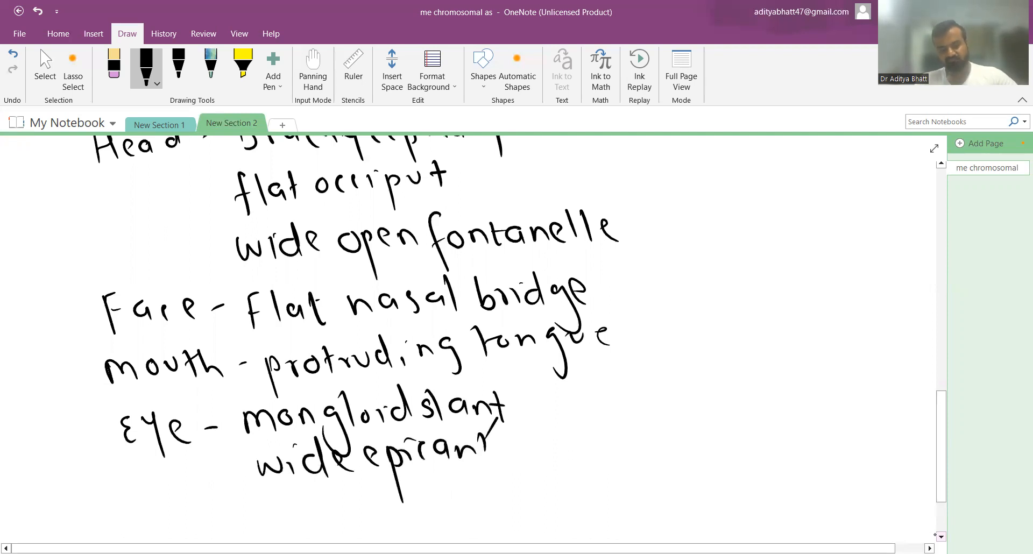
pyautogui.moveTo(501, 434); pyautogui.dragTo(589, 448)
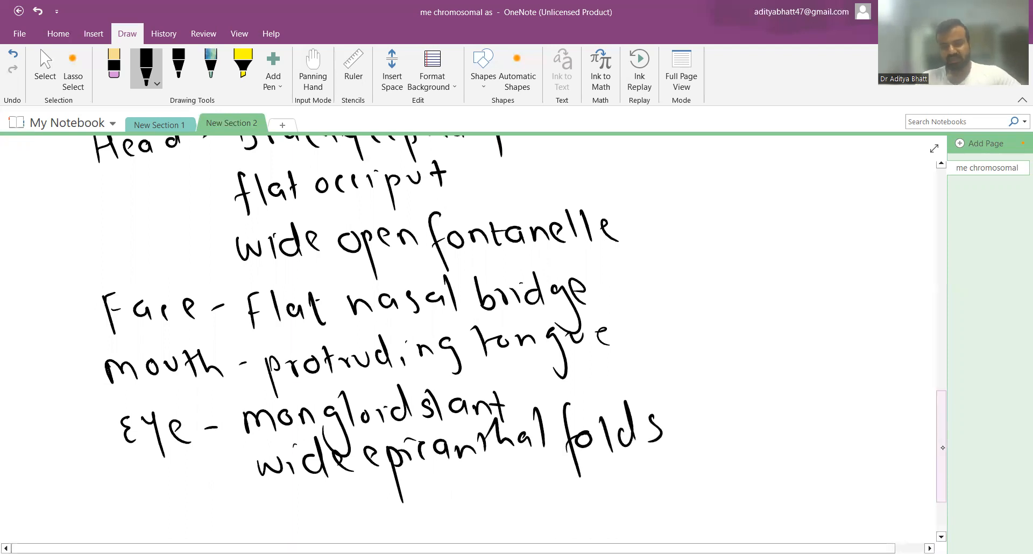
pyautogui.scroll(-3)
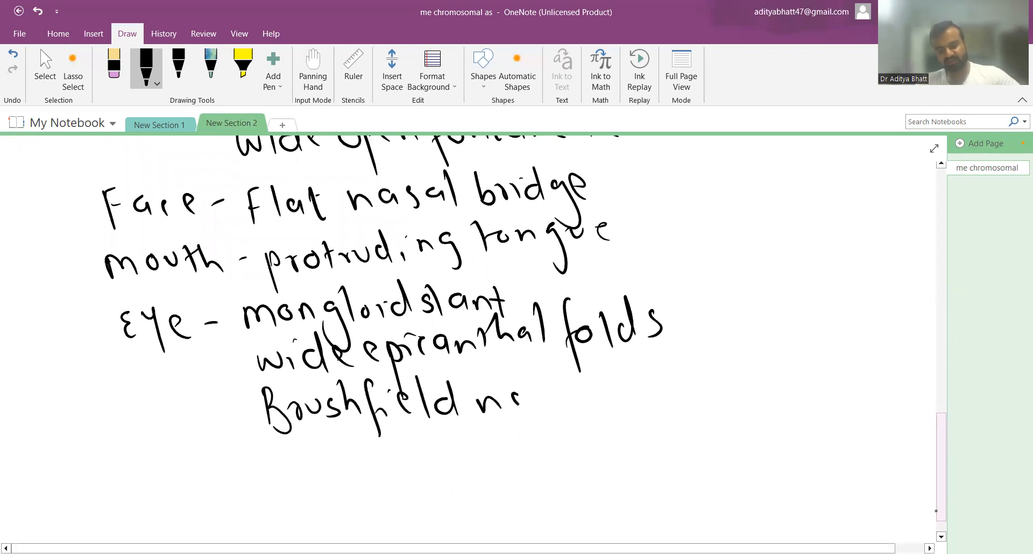
pyautogui.moveTo(520, 395); pyautogui.dragTo(632, 402)
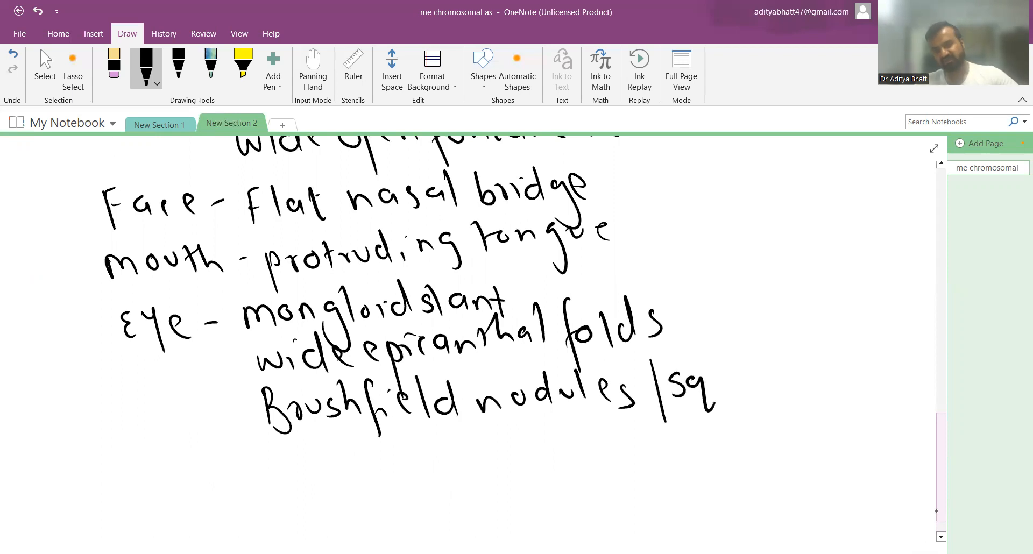
pyautogui.moveTo(672, 389); pyautogui.dragTo(798, 392)
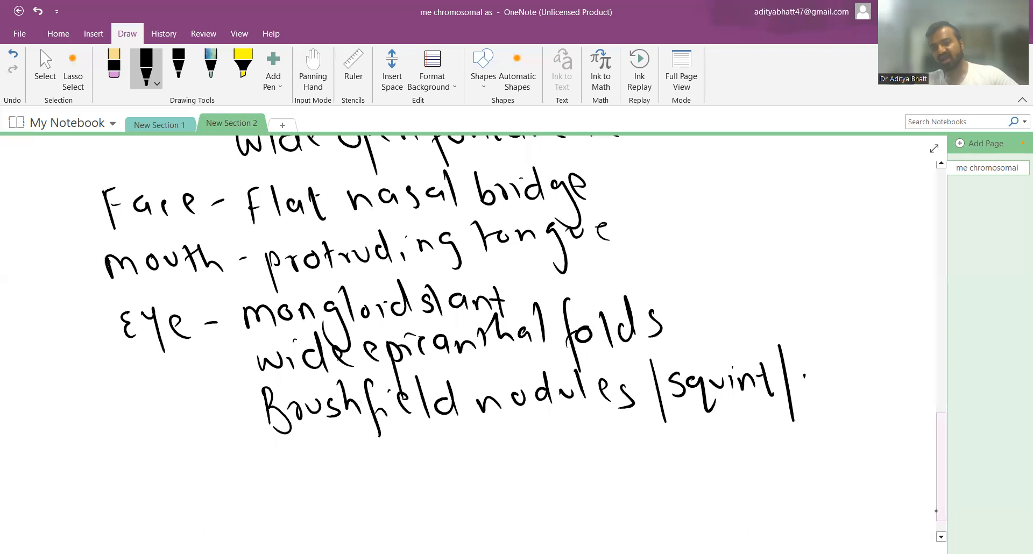
pyautogui.moveTo(797, 385); pyautogui.dragTo(886, 389)
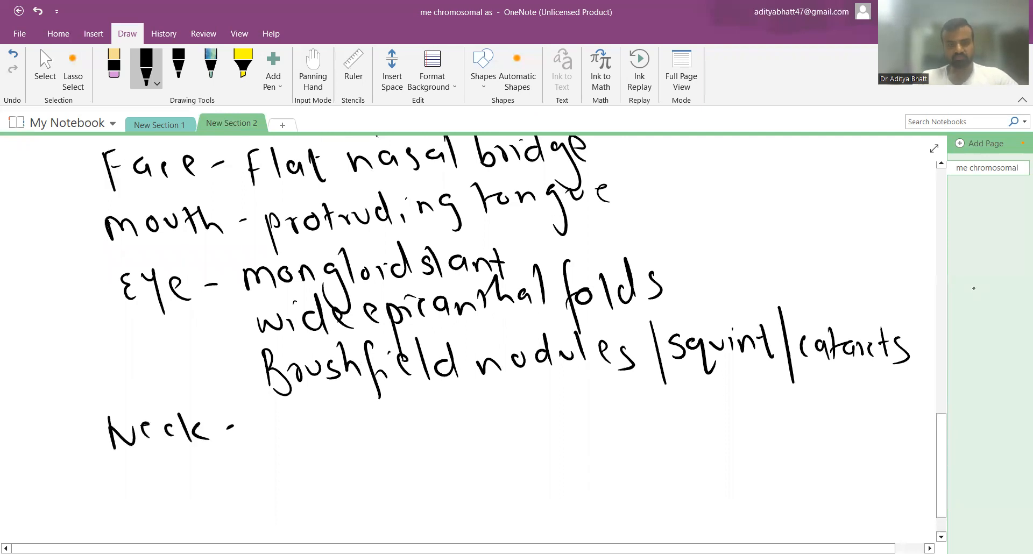
# Step: Add Neck: short neck and hands: simian crease
pyautogui.write('short neck')
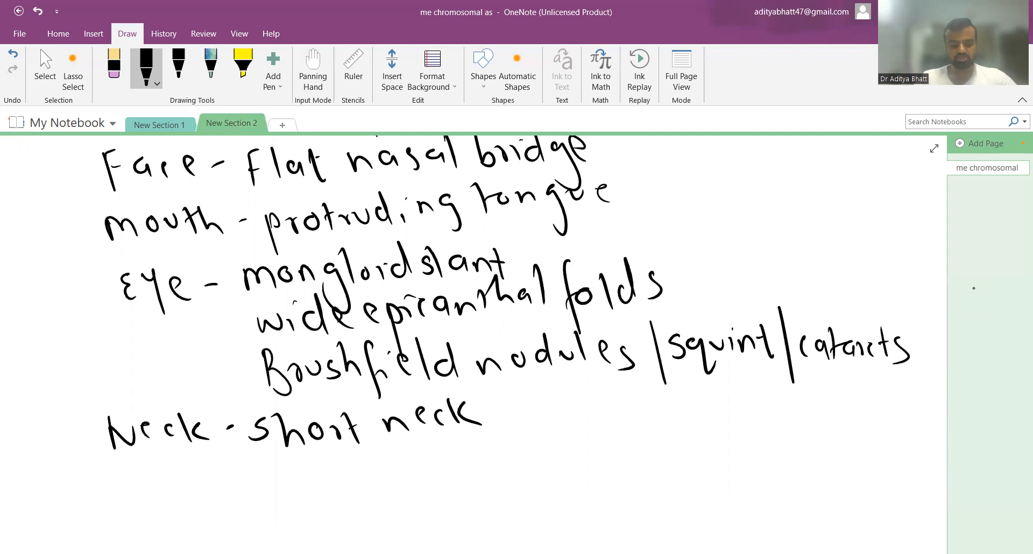
pyautogui.moveTo(115, 475); pyautogui.dragTo(211, 501)
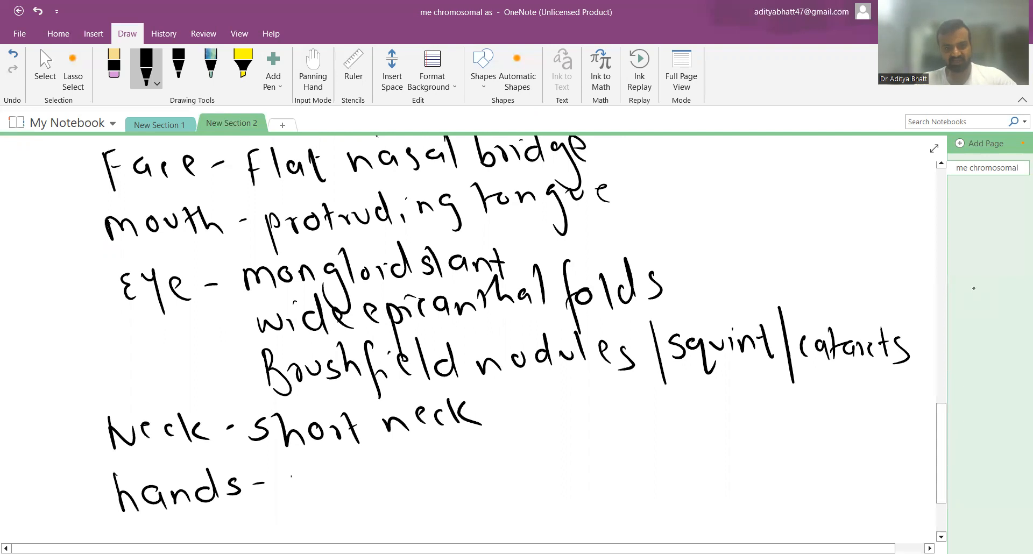
pyautogui.write('simian creas')
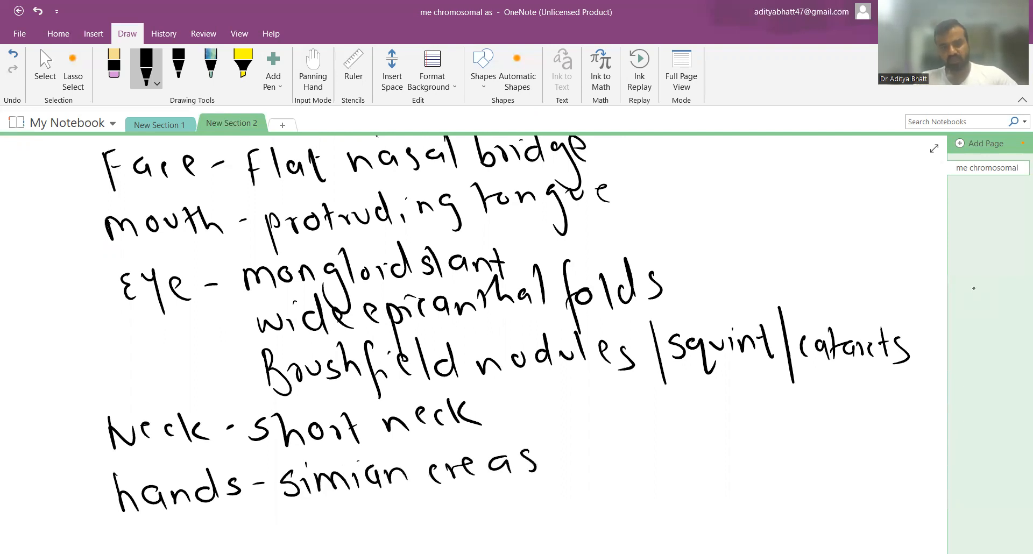
pyautogui.scroll(-3)
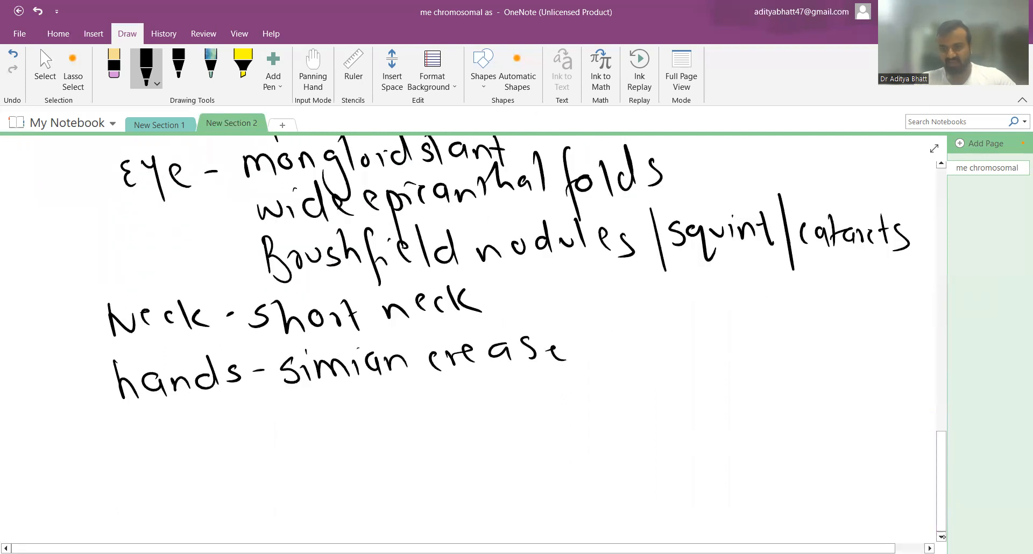
# Step: Sketch two creased palms, add clinodactyly to hands, and write 'Feet - sandal crease'
pyautogui.scroll(-3)
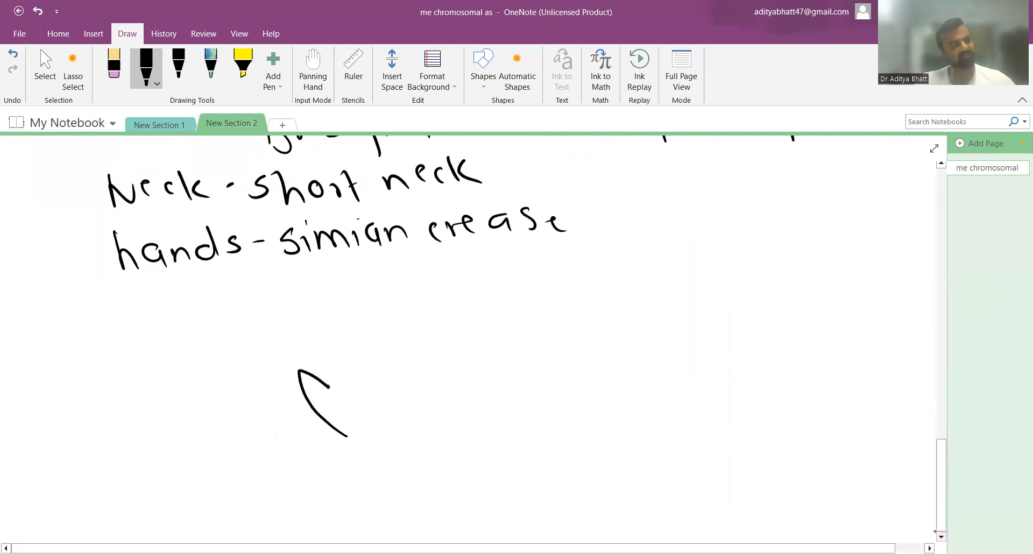
pyautogui.moveTo(322, 376); pyautogui.dragTo(396, 359)
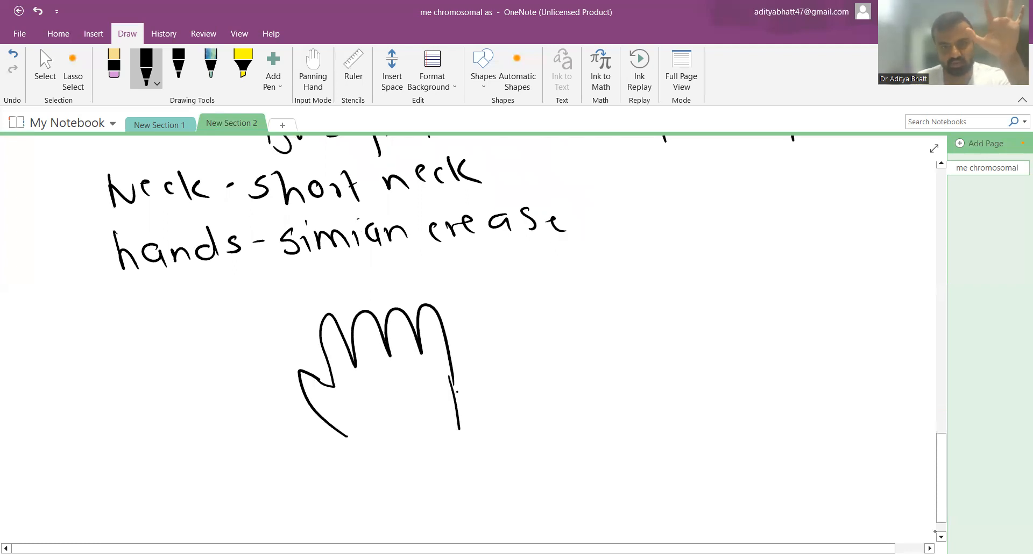
pyautogui.moveTo(354, 382); pyautogui.dragTo(455, 394)
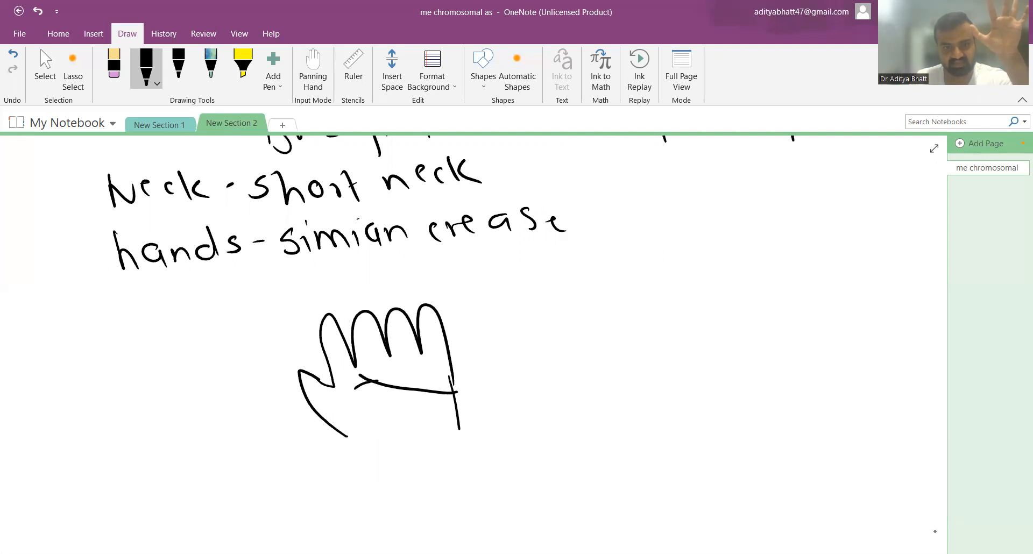
pyautogui.moveTo(339, 414); pyautogui.dragTo(422, 417)
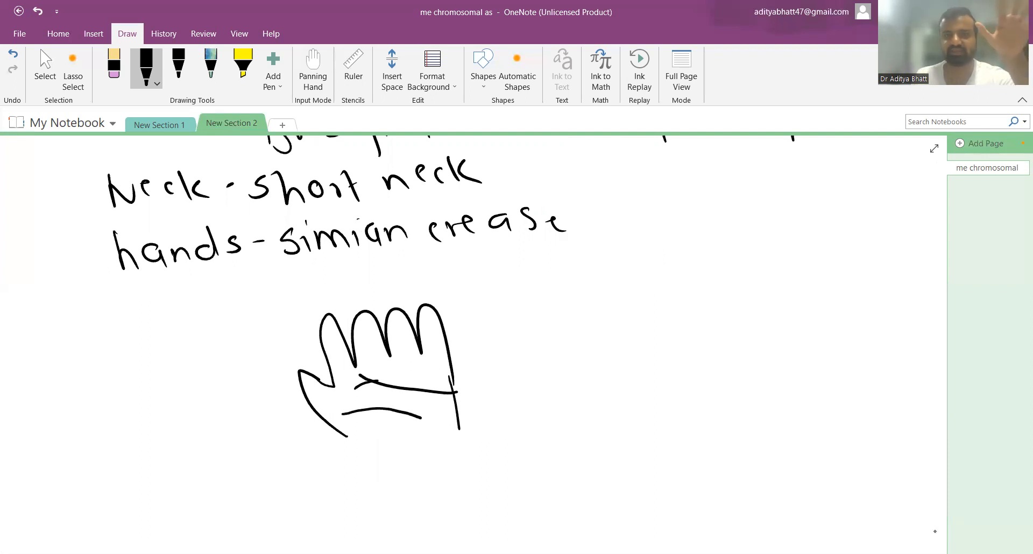
pyautogui.moveTo(564, 353); pyautogui.dragTo(596, 415)
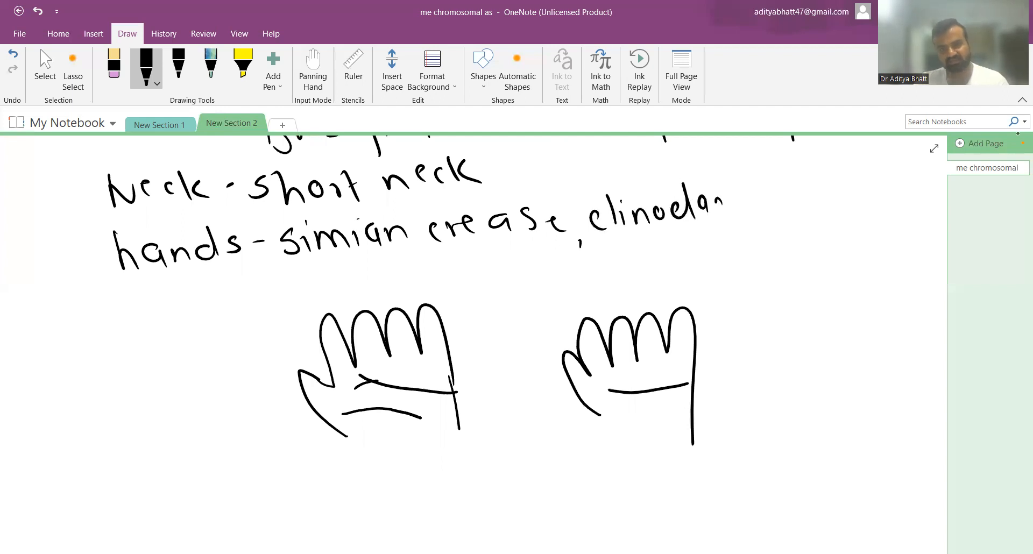
pyautogui.moveTo(725, 211); pyautogui.dragTo(804, 211)
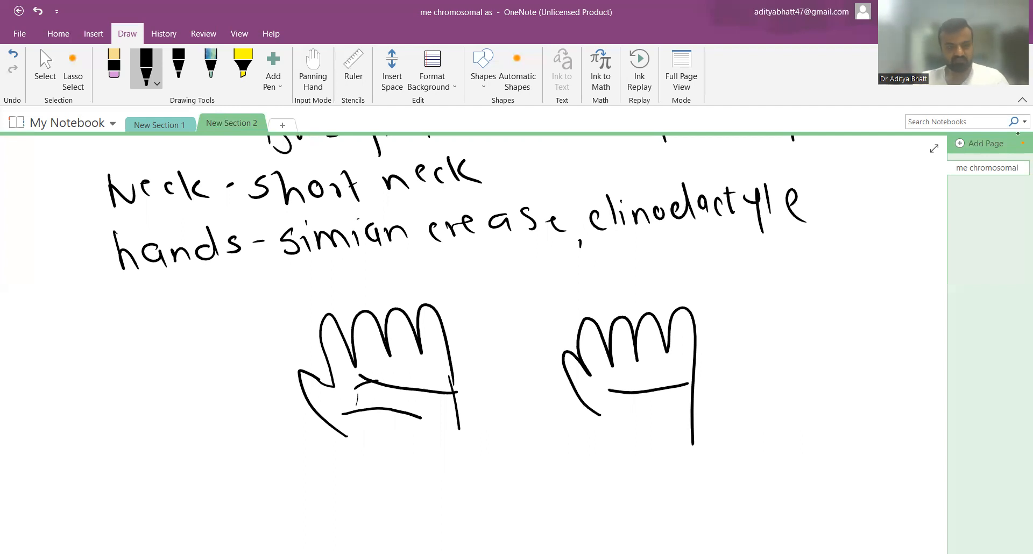
pyautogui.write('Feed - sandle crease')
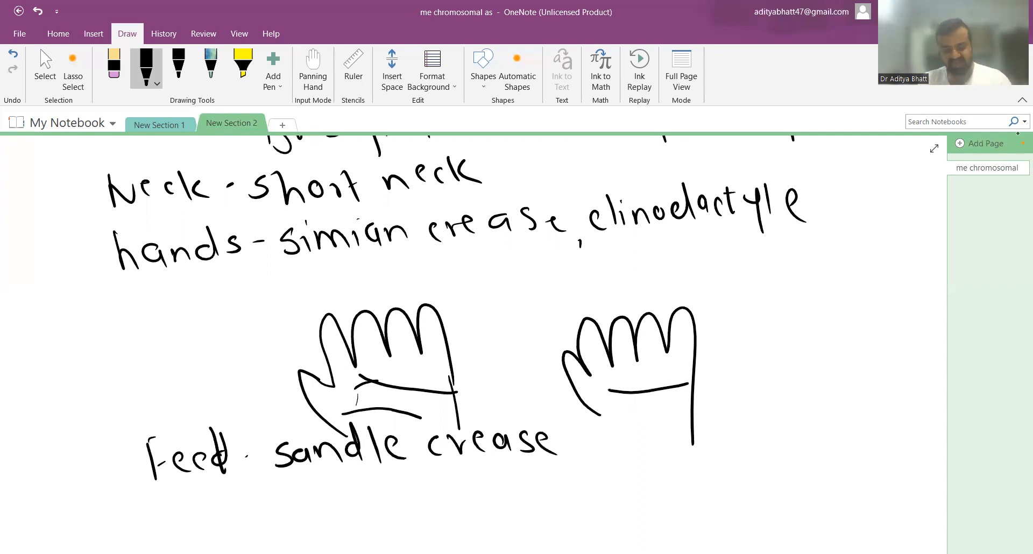
# Step: Handwrite 'CHD → 40-50%' lower on the page
pyautogui.scroll(-3)
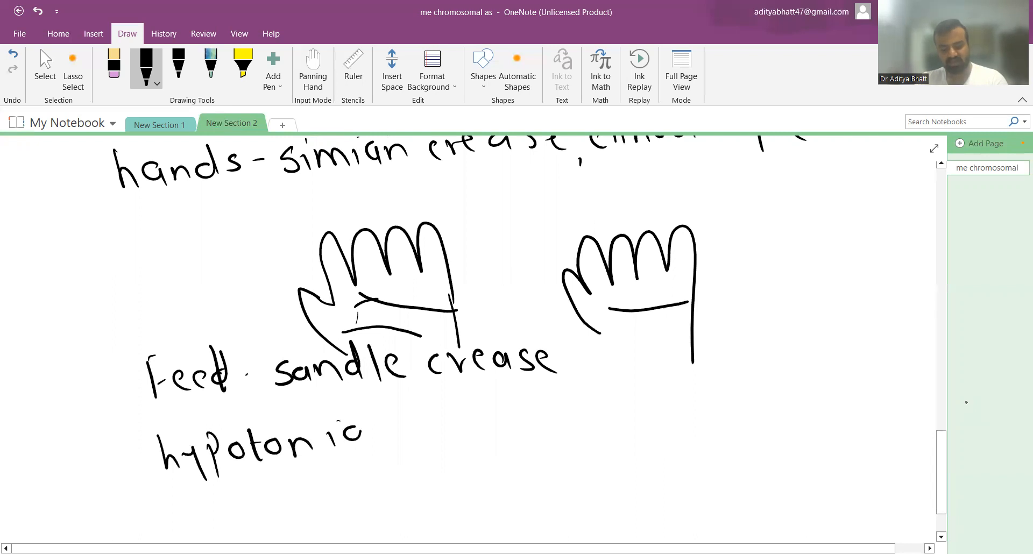
pyautogui.scroll(-3)
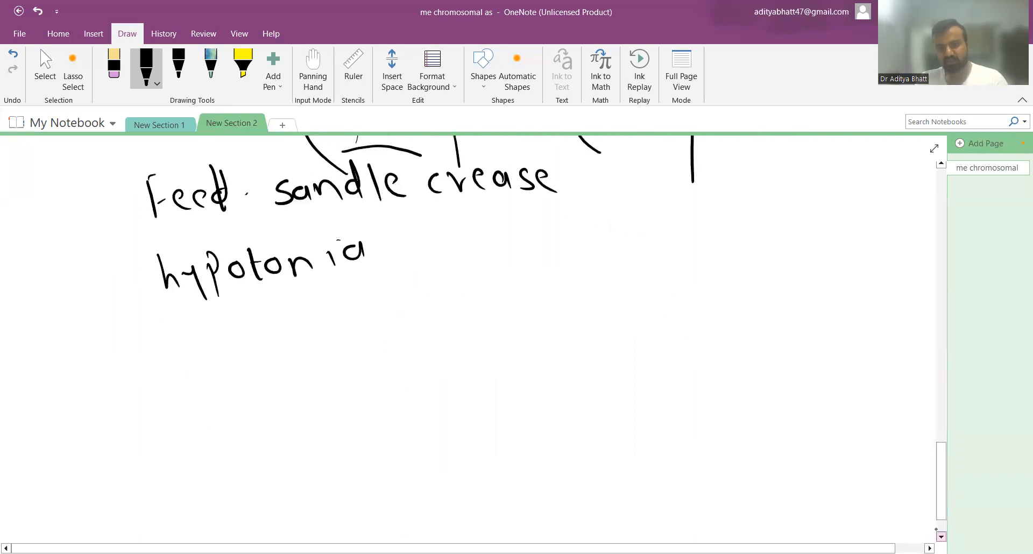
pyautogui.scroll(-3)
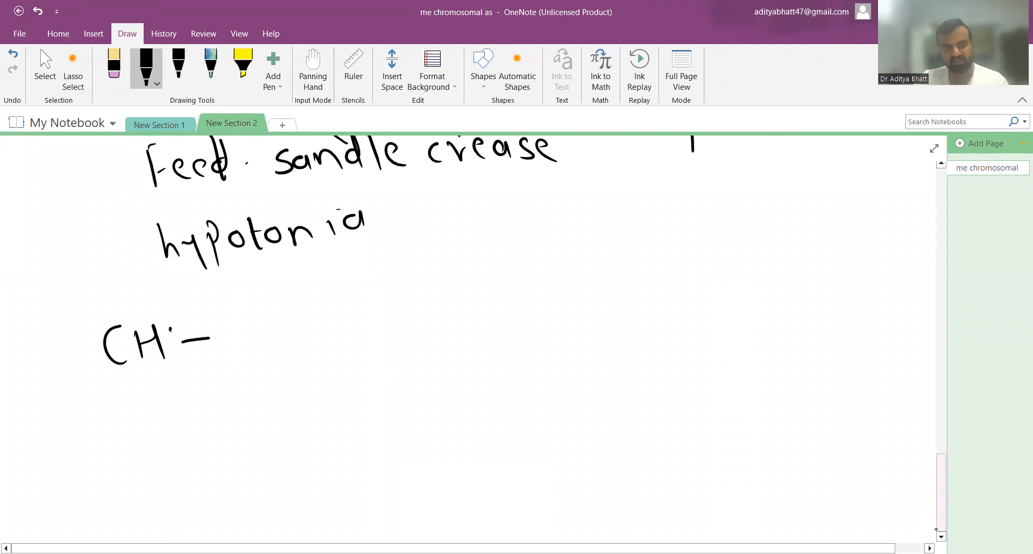
pyautogui.moveTo(168, 323); pyautogui.dragTo(257, 339)
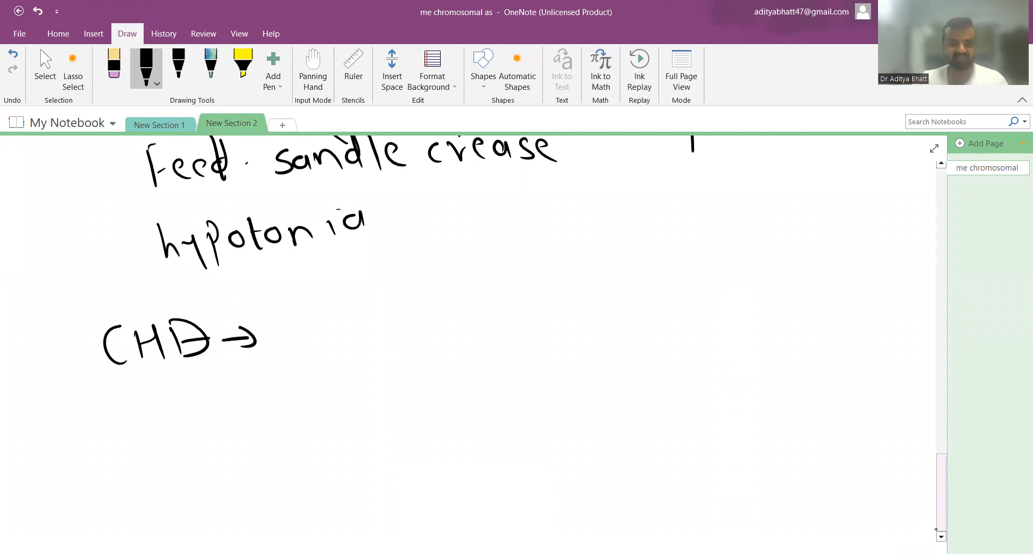
pyautogui.moveTo(273, 323); pyautogui.dragTo(342, 326)
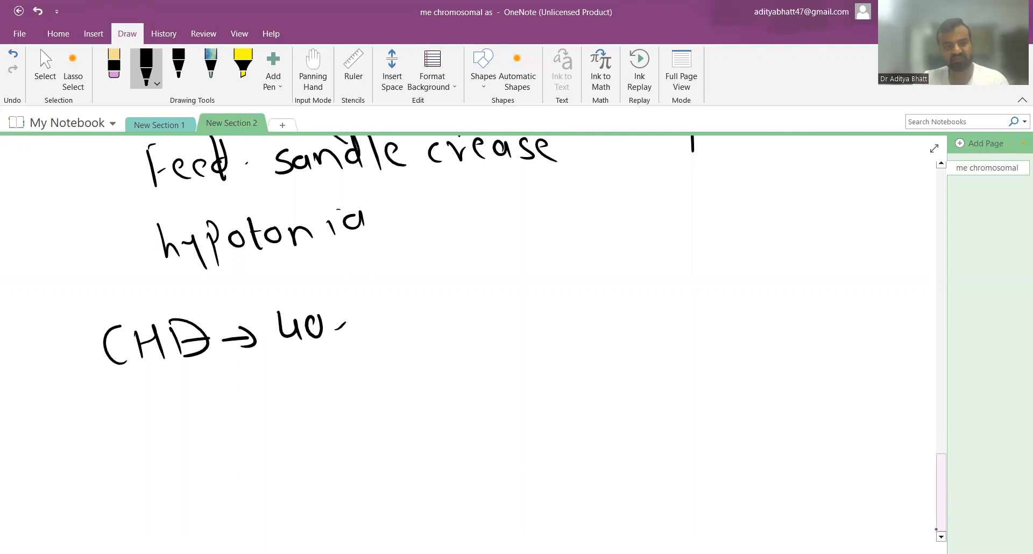
pyautogui.moveTo(343, 323); pyautogui.dragTo(441, 329)
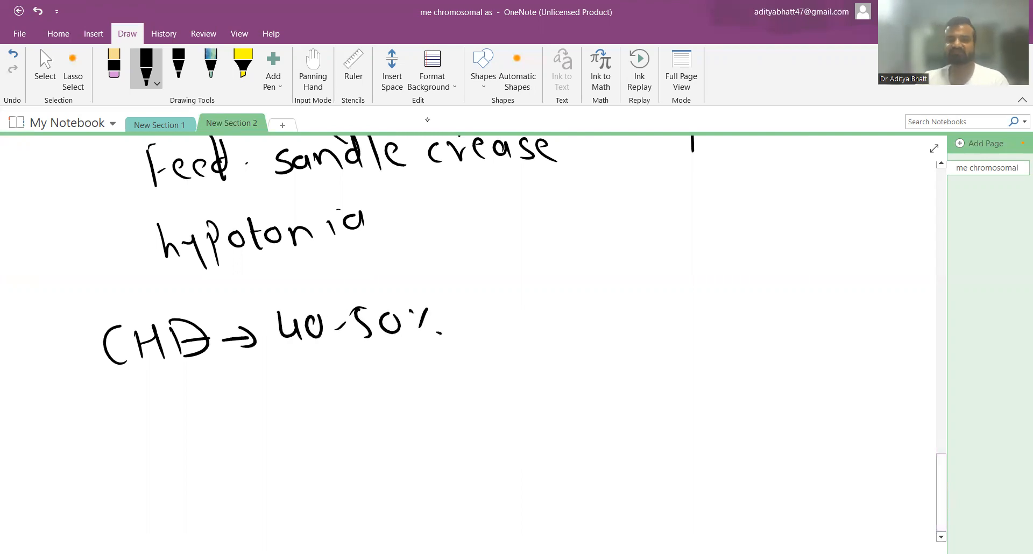
# Step: Write the defect order 'ECD > VSD > ASD (AVSD)' and 'thyroid dysfunction'
pyautogui.moveTo(283, 382); pyautogui.dragTo(323, 408)
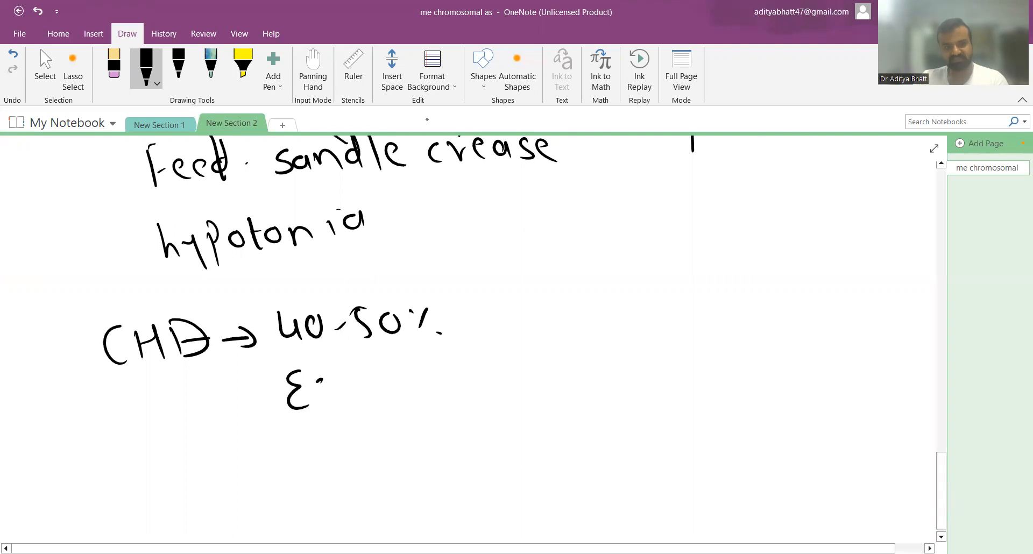
pyautogui.moveTo(310, 385); pyautogui.dragTo(461, 375)
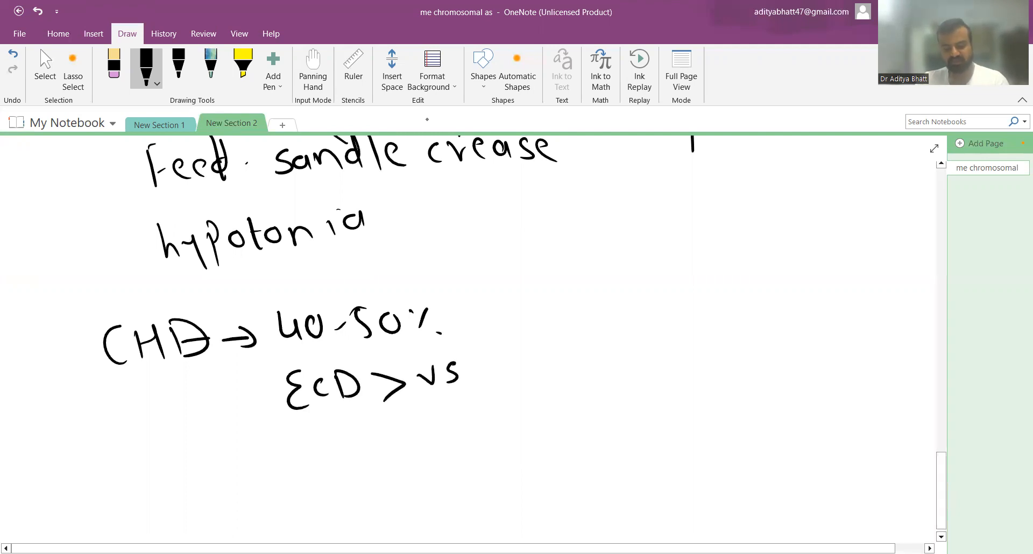
pyautogui.moveTo(475, 379); pyautogui.dragTo(592, 378)
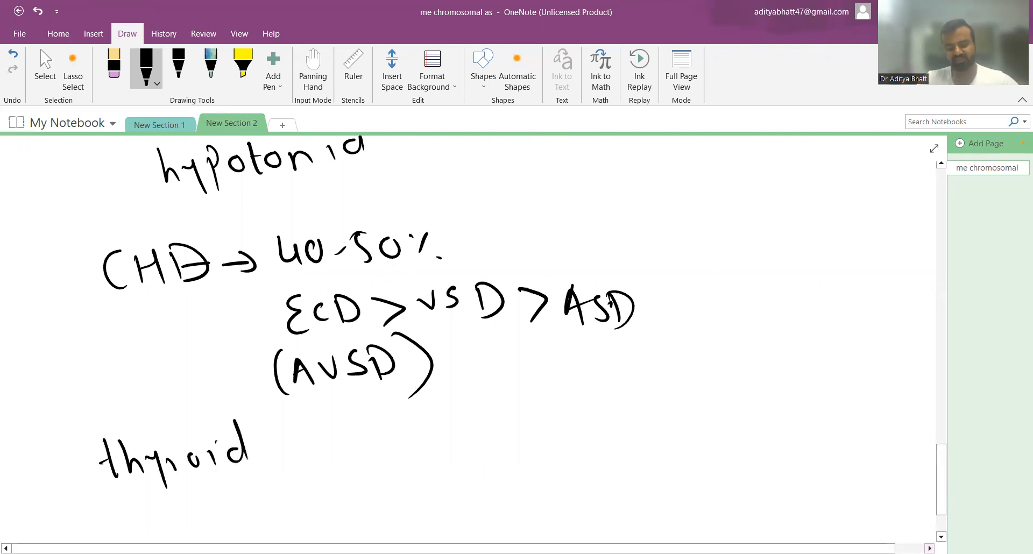
pyautogui.moveTo(270, 455); pyautogui.dragTo(388, 455)
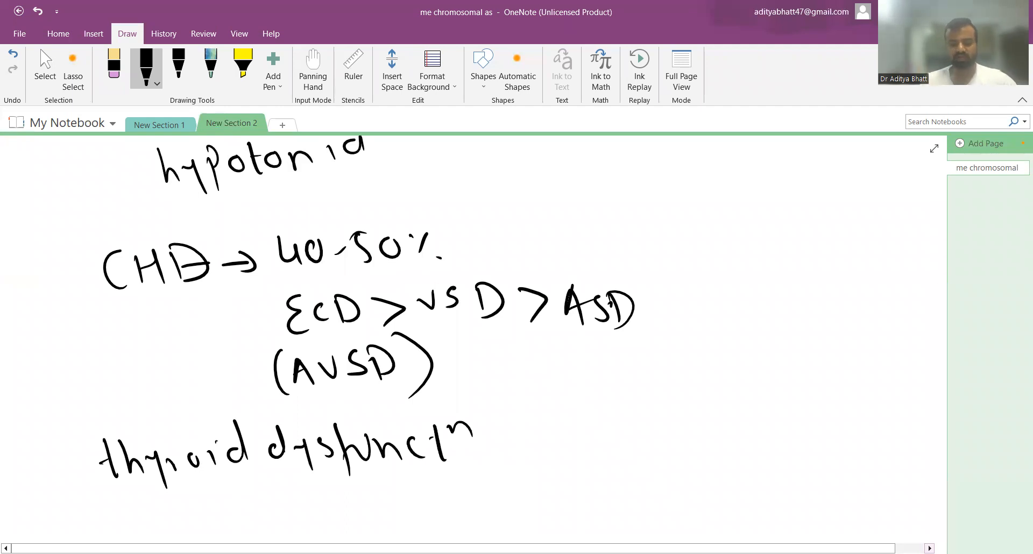
# Step: Handwrite hearing ab., ↑ duodenal atresia, Hirschsprung, OSA, and leukemias | RTI
pyautogui.scroll(-3)
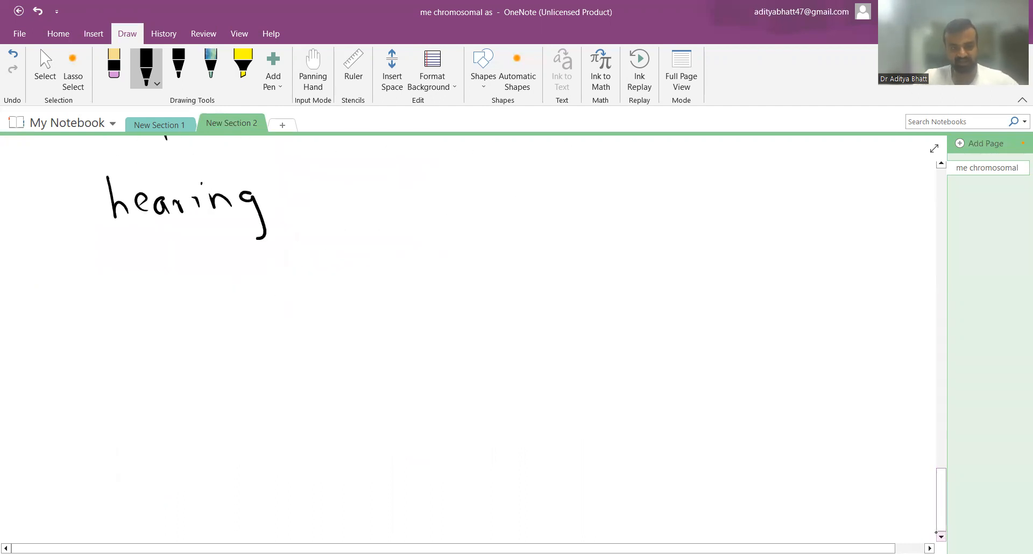
pyautogui.moveTo(277, 191); pyautogui.dragTo(336, 197)
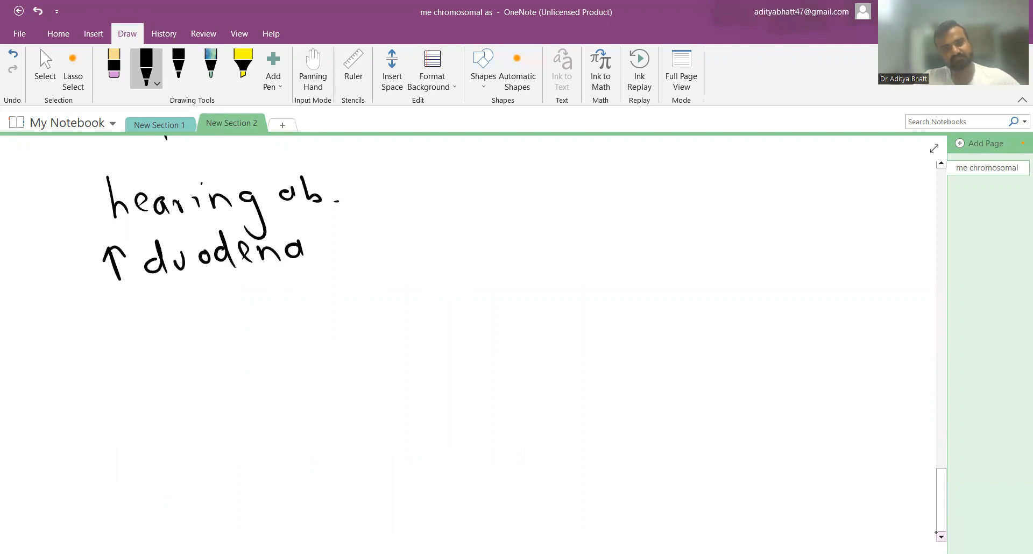
pyautogui.moveTo(323, 247); pyautogui.dragTo(405, 244)
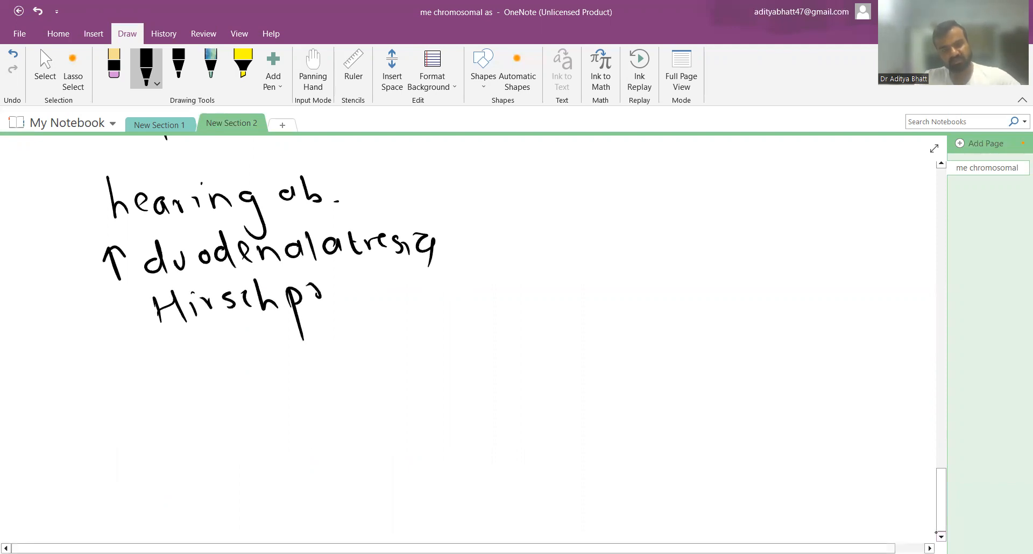
pyautogui.moveTo(323, 310); pyautogui.dragTo(158, 358)
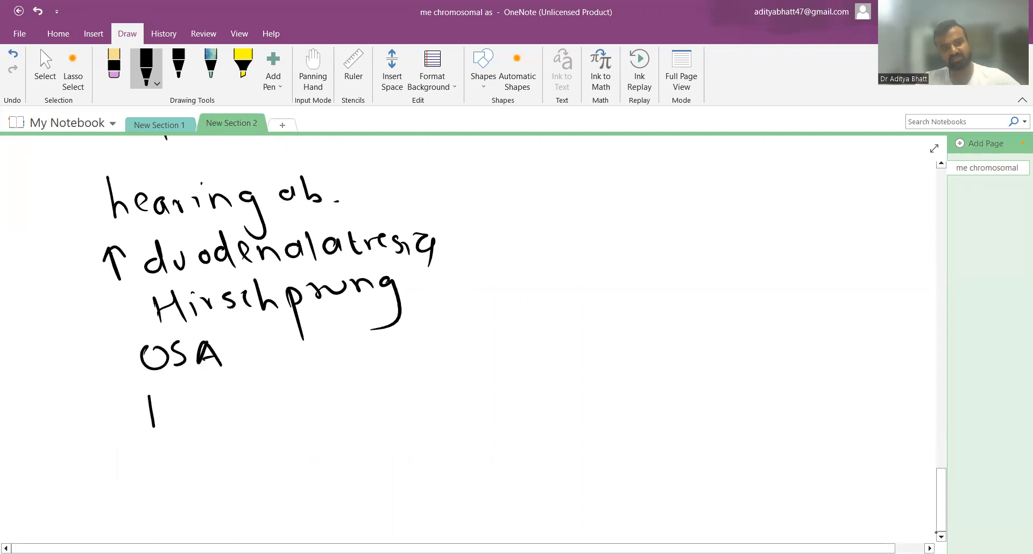
pyautogui.moveTo(151, 408); pyautogui.dragTo(267, 409)
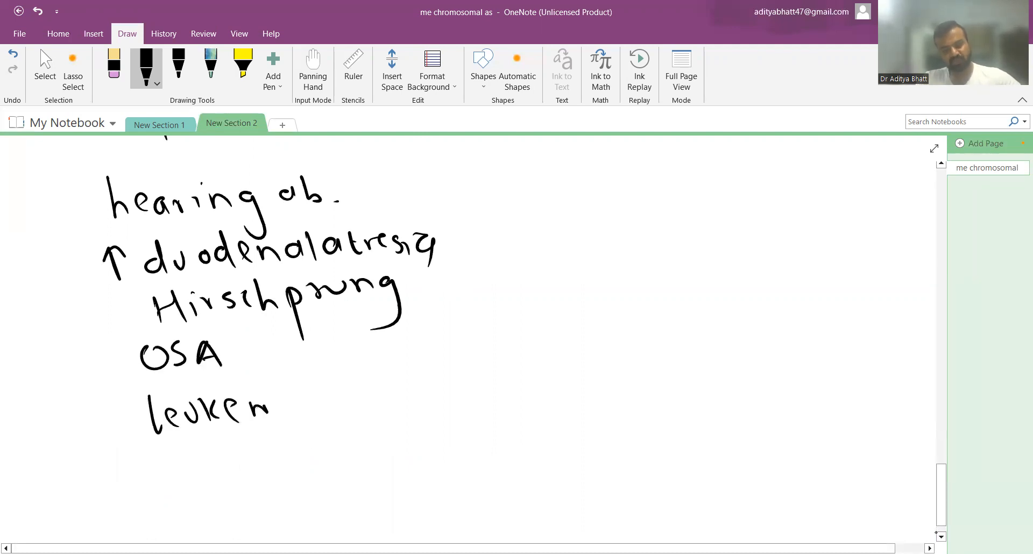
pyautogui.moveTo(270, 408); pyautogui.dragTo(342, 408)
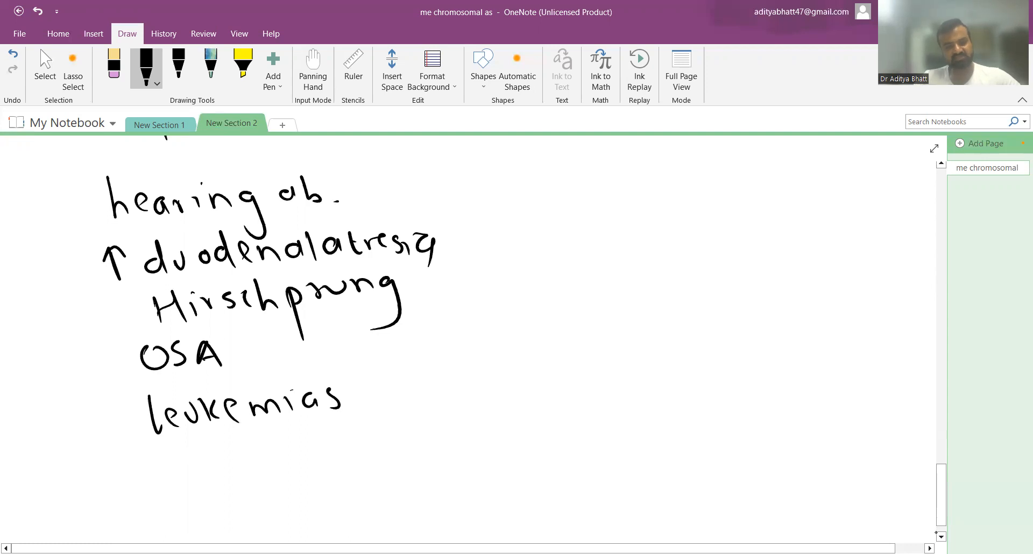
pyautogui.moveTo(359, 375); pyautogui.dragTo(425, 415)
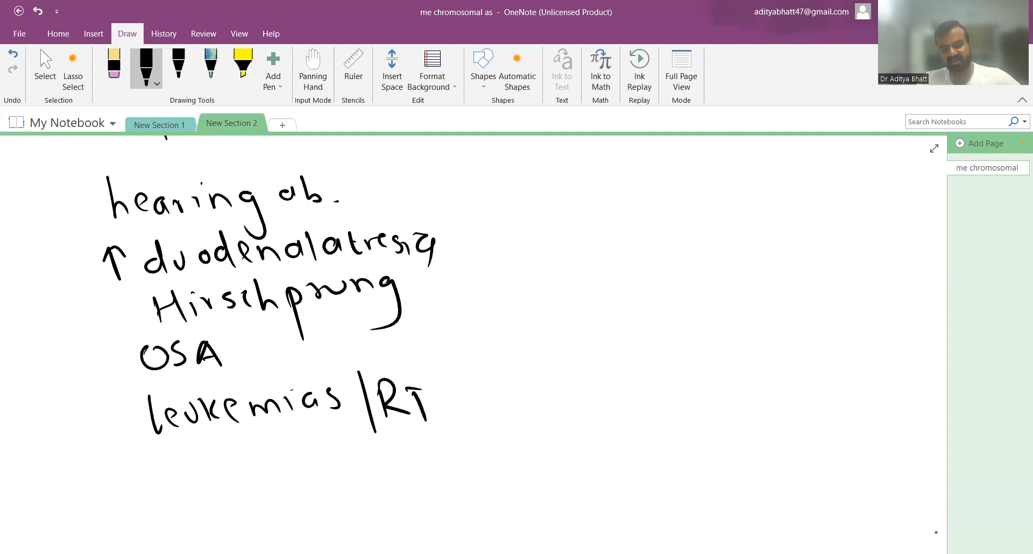
pyautogui.moveTo(435, 379); pyautogui.dragTo(454, 422)
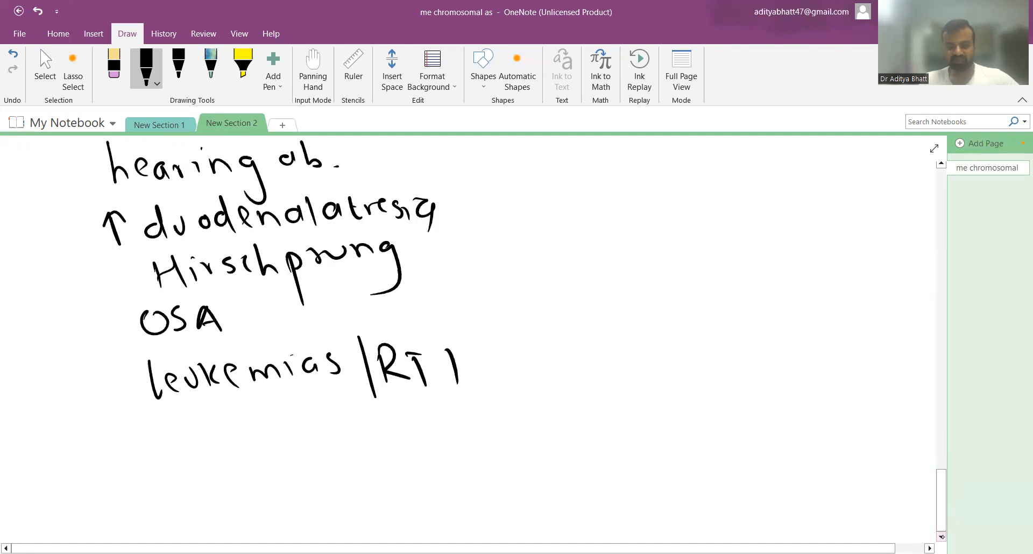
# Step: Handwrite the investigations line 'Inv - Karyotype' below the associated conditions
pyautogui.scroll(-3)
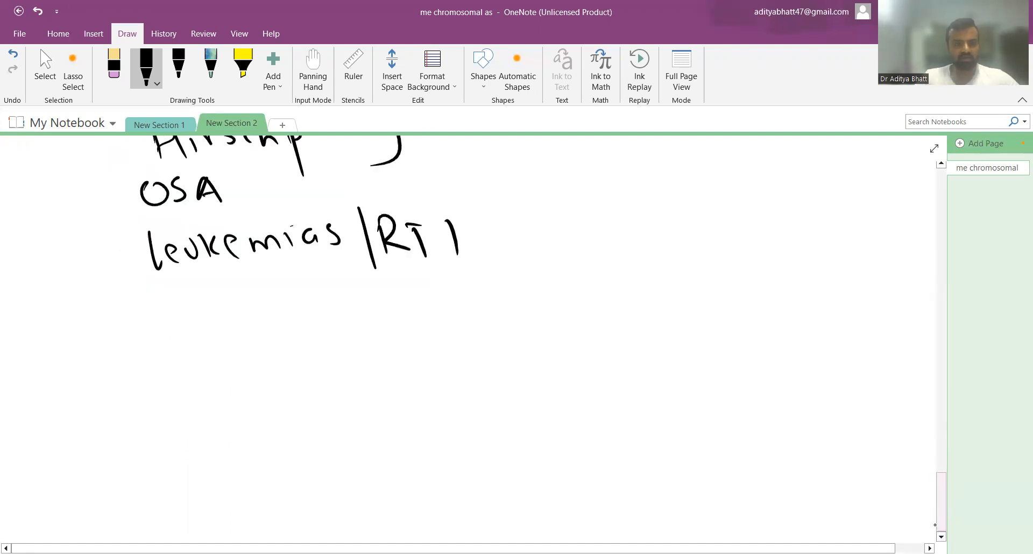
pyautogui.moveTo(96, 322); pyautogui.dragTo(188, 356)
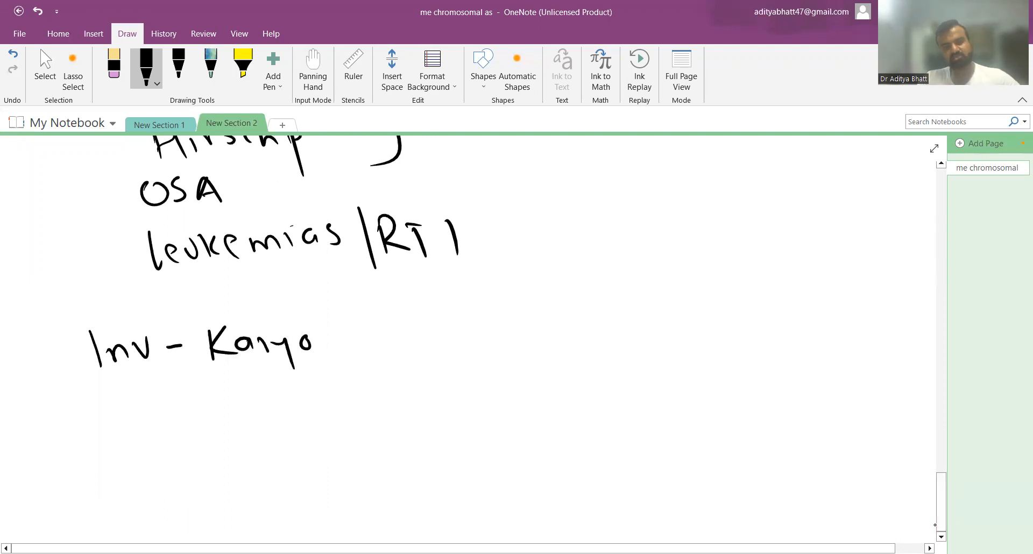
pyautogui.moveTo(313, 343); pyautogui.dragTo(402, 356)
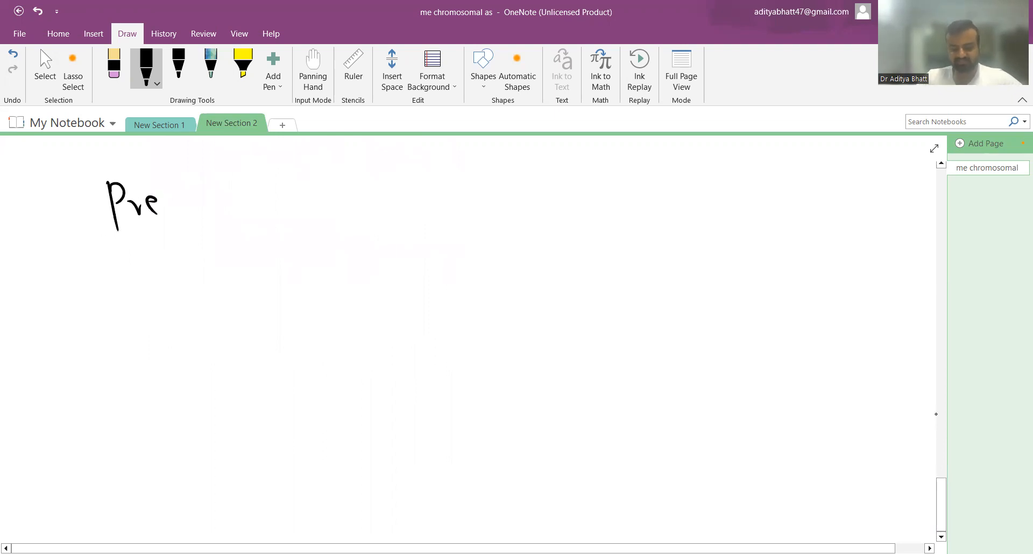
# Step: Write the Prenatal diagnosis heading with markers αFP (↓), HCG (↑), uEstriol (↓)
pyautogui.moveTo(158, 204); pyautogui.dragTo(303, 198)
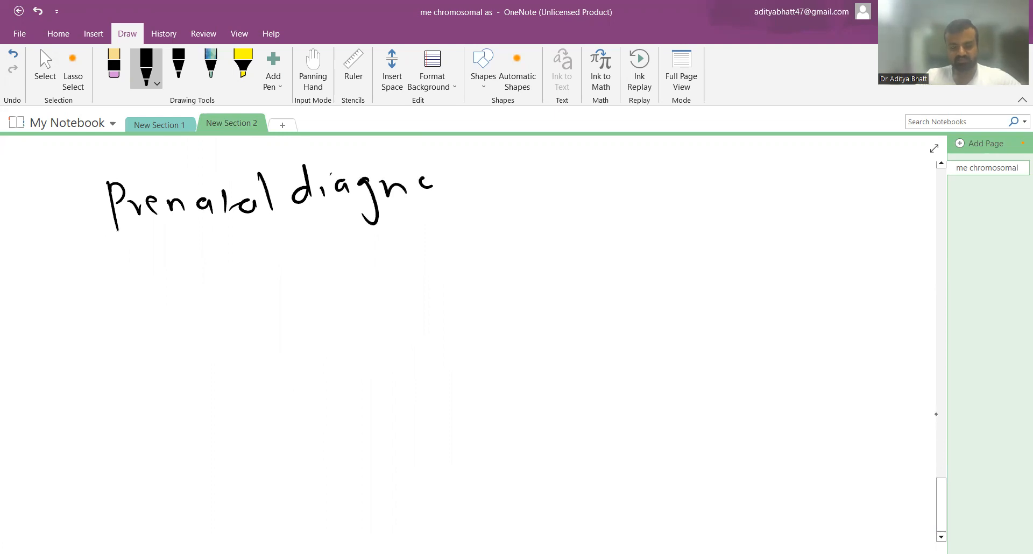
pyautogui.moveTo(432, 191); pyautogui.dragTo(484, 198)
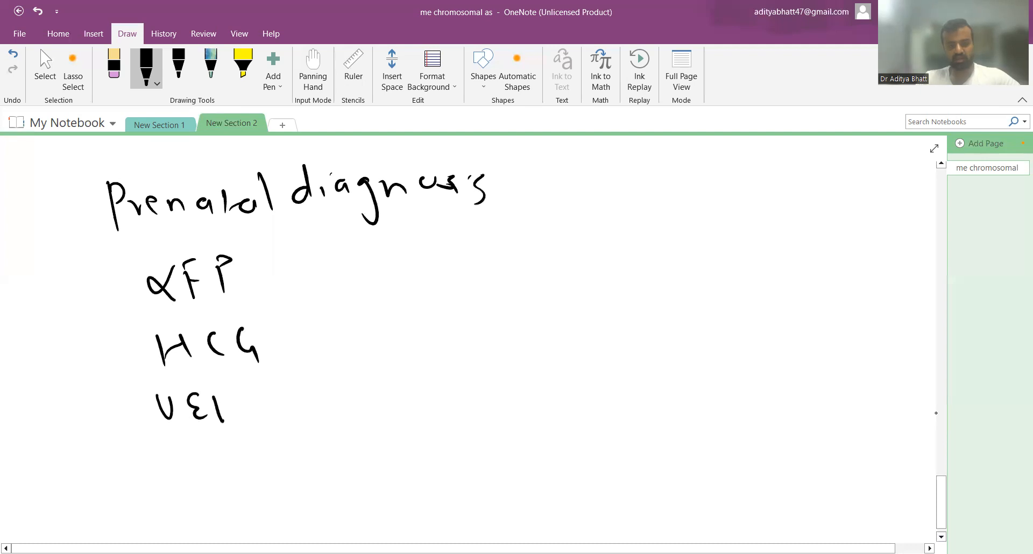
pyautogui.moveTo(220, 395); pyautogui.dragTo(247, 411)
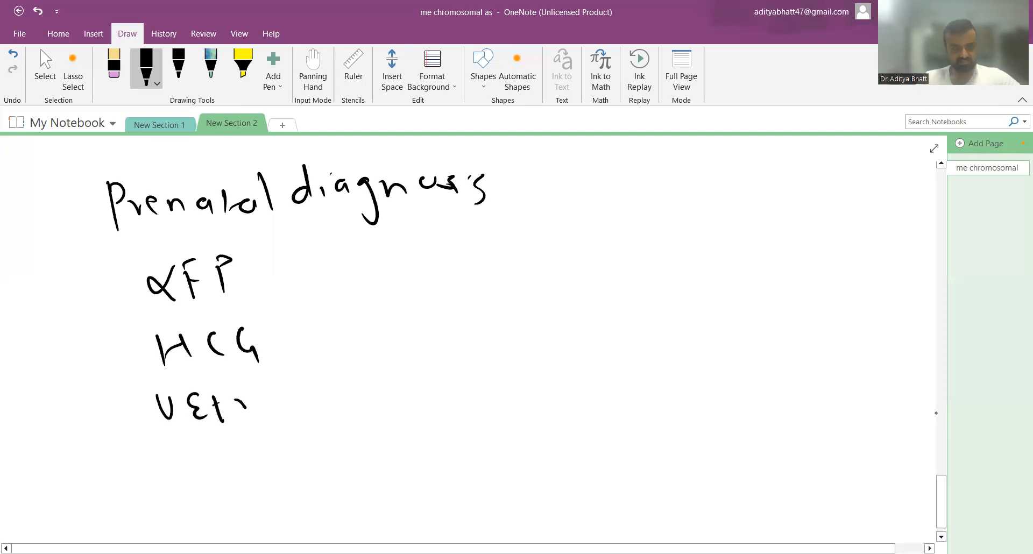
pyautogui.moveTo(211, 408); pyautogui.dragTo(247, 399)
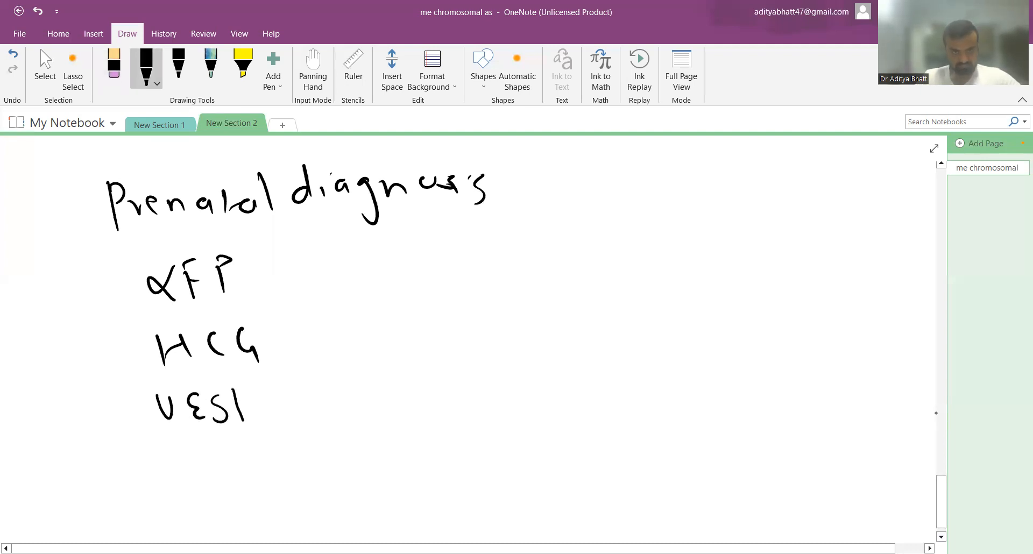
pyautogui.moveTo(247, 399); pyautogui.dragTo(326, 396)
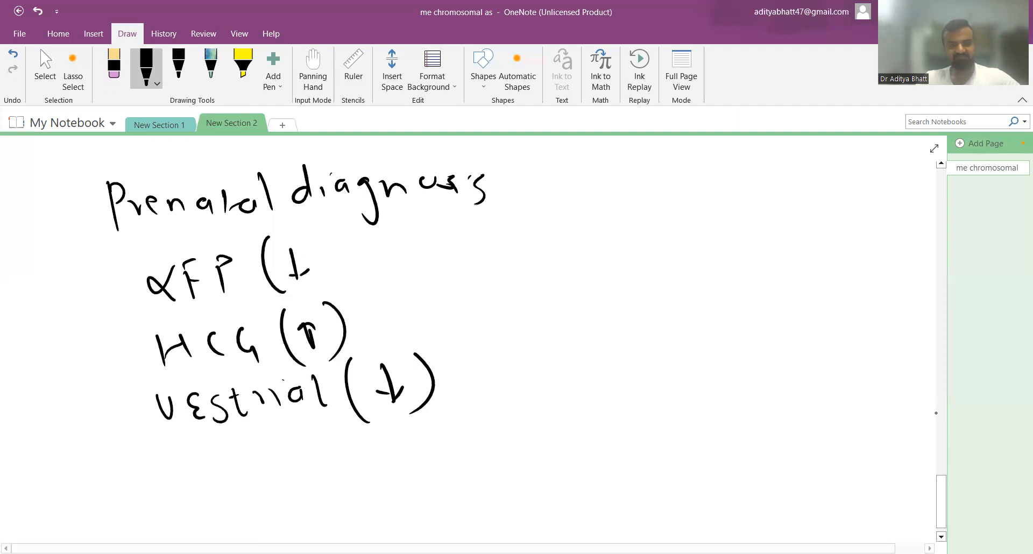
pyautogui.moveTo(309, 237); pyautogui.dragTo(332, 276)
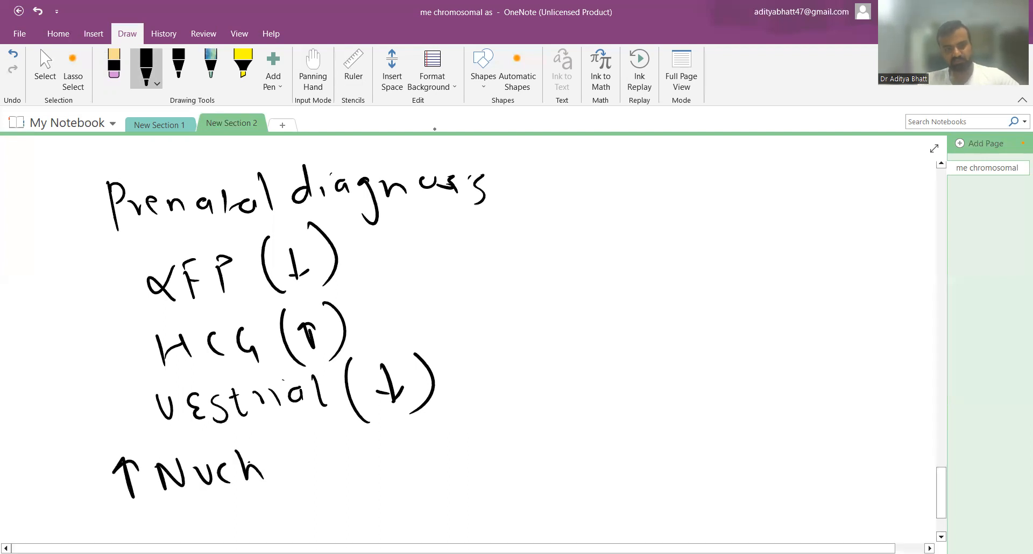
# Step: Add '↑ Nuchal translucency' and a bracketed 'free DNA' to the markers
pyautogui.moveTo(263, 465); pyautogui.dragTo(379, 468)
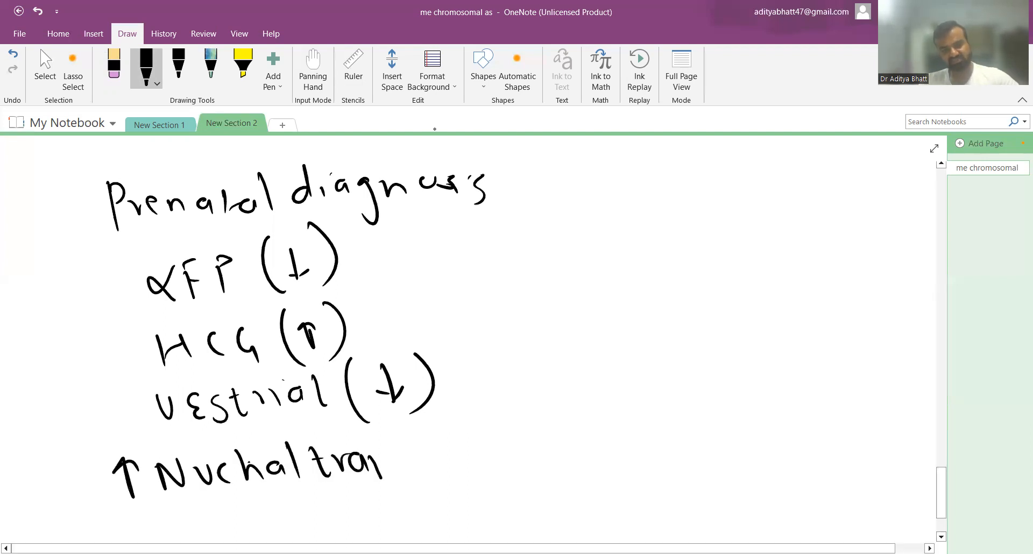
pyautogui.moveTo(409, 461); pyautogui.dragTo(488, 461)
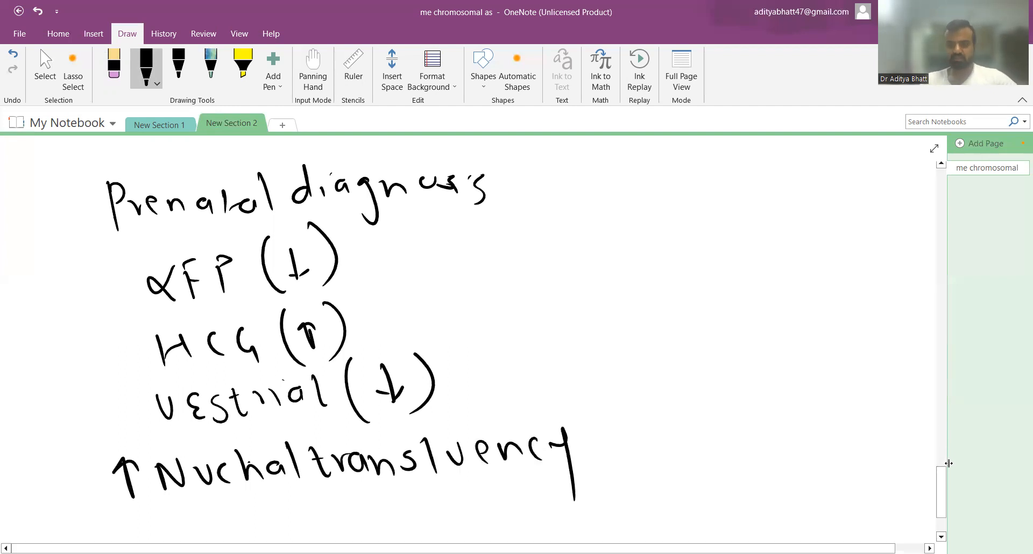
pyautogui.scroll(-3)
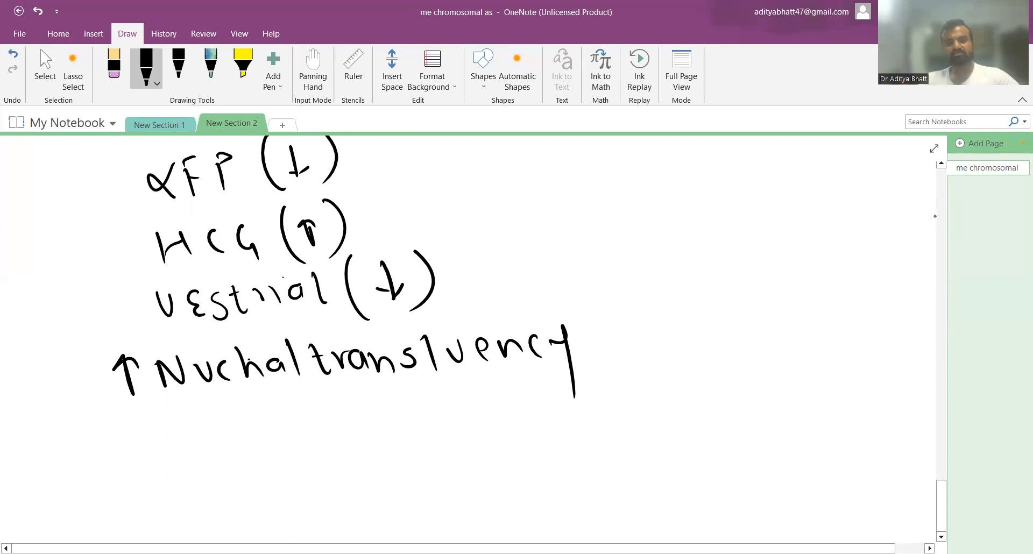
pyautogui.moveTo(86, 422); pyautogui.dragTo(362, 508)
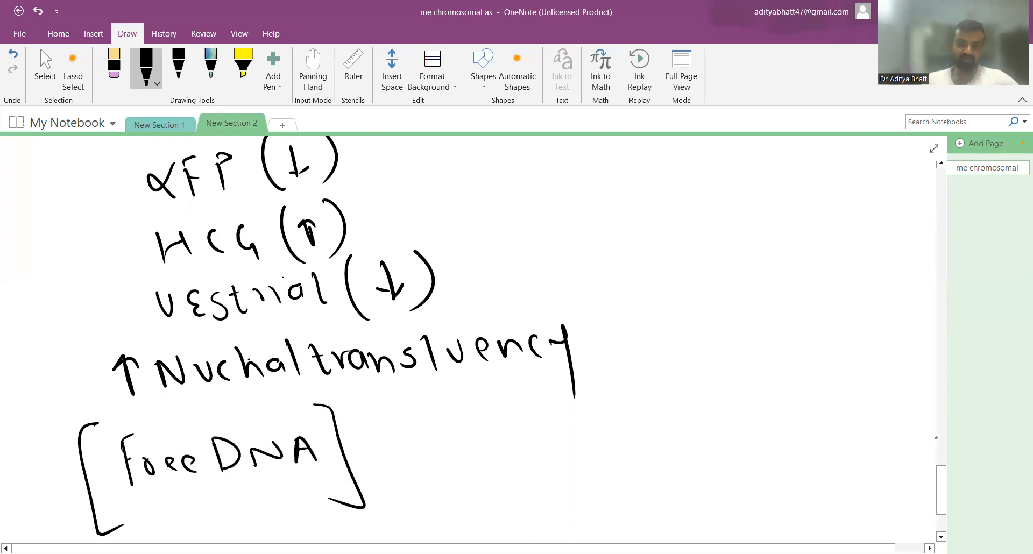
pyautogui.scroll(-3)
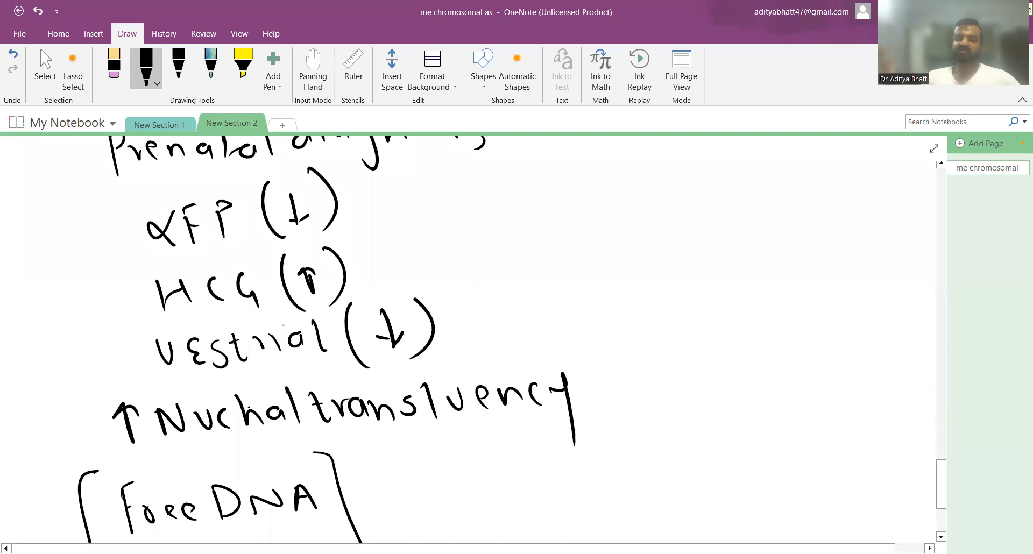
pyautogui.click(44, 66)
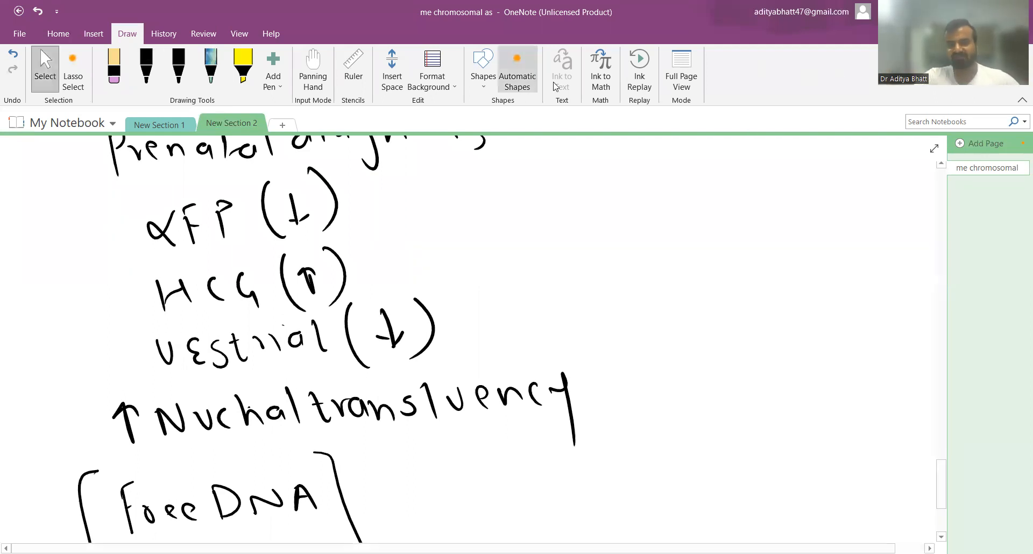